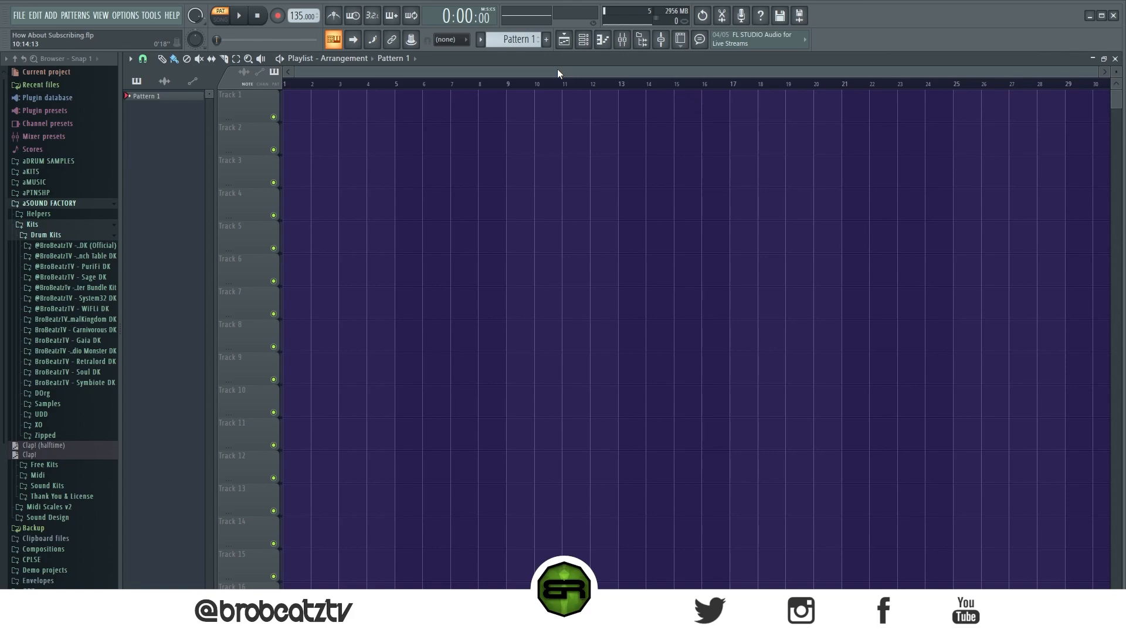
mouse_move(546, 82)
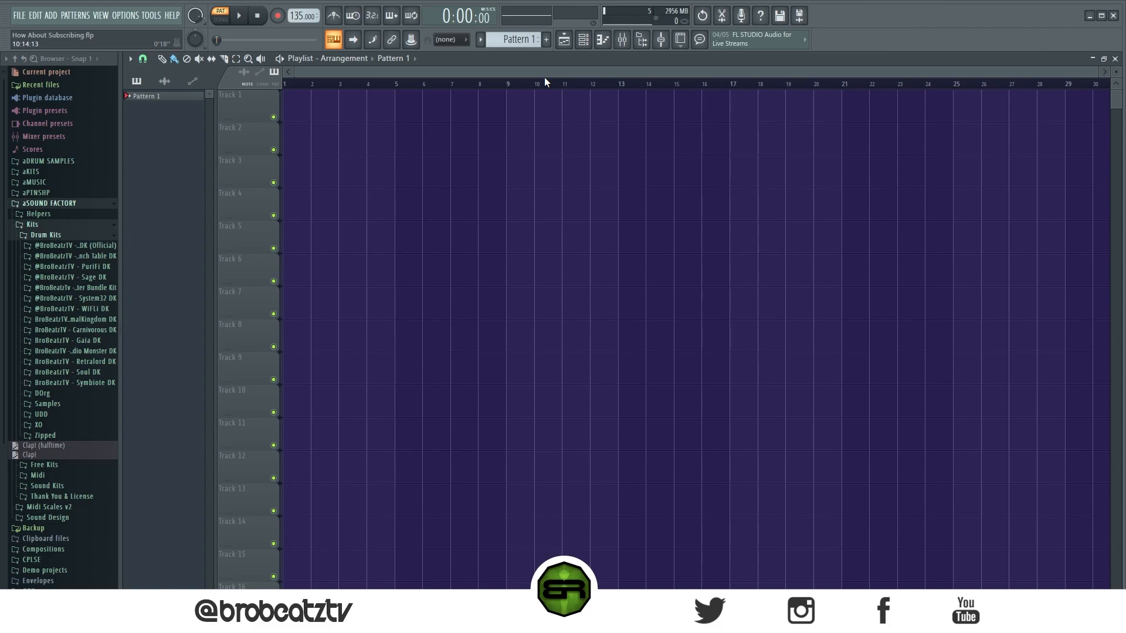
mouse_move(546, 82)
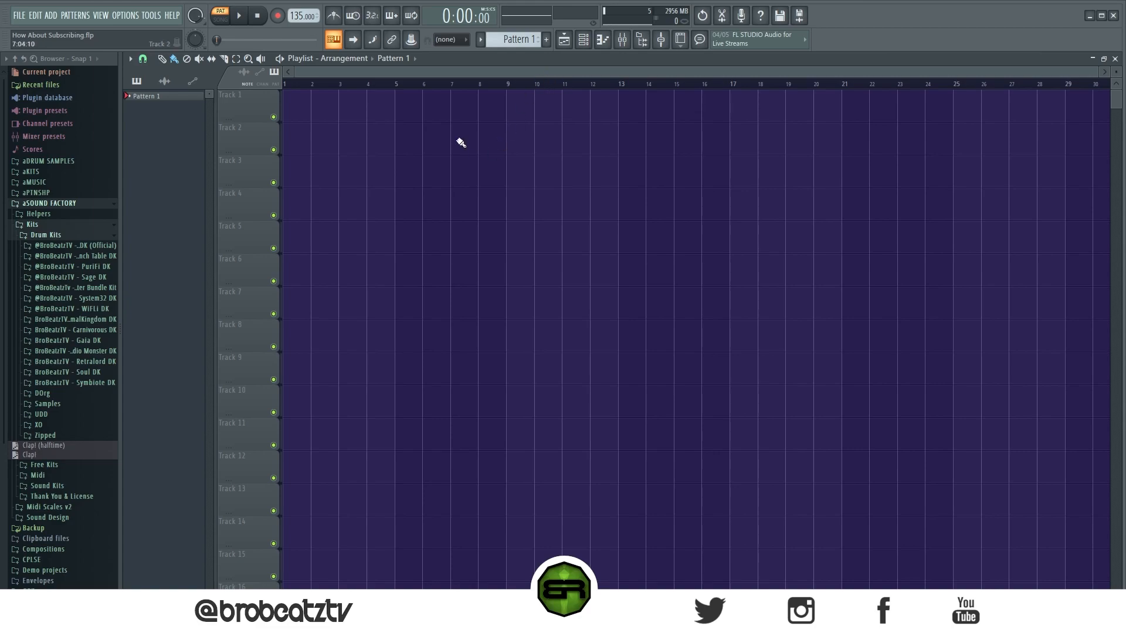
Browse Akimbo DK > FX > AMB, preview the Ocean sample, then list the FX samples.
left_click(74, 245)
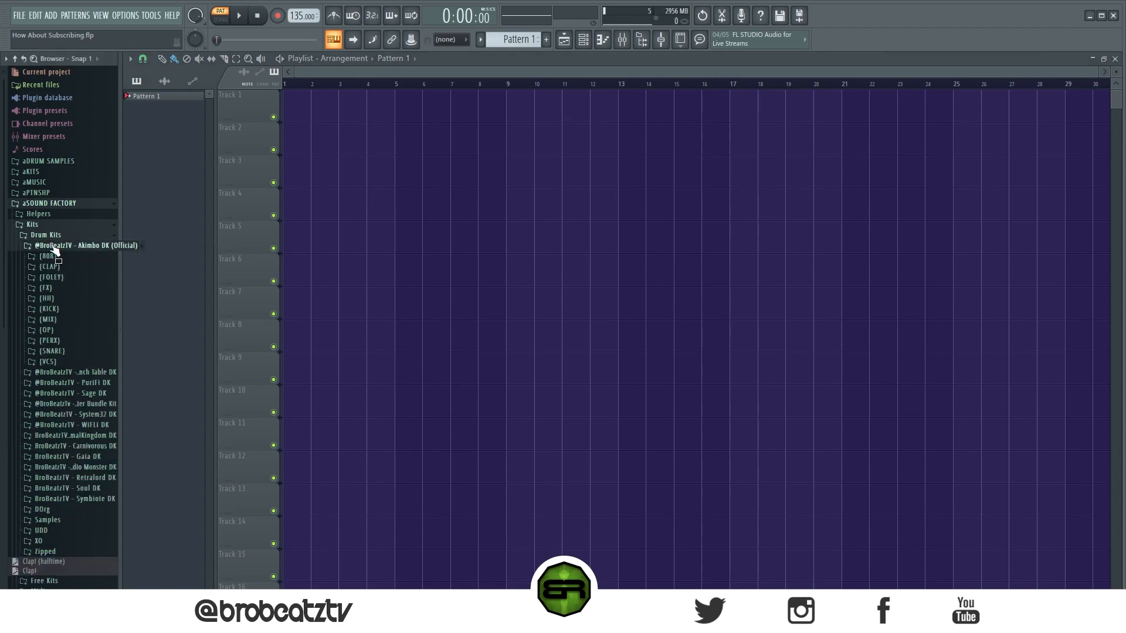
left_click(46, 288)
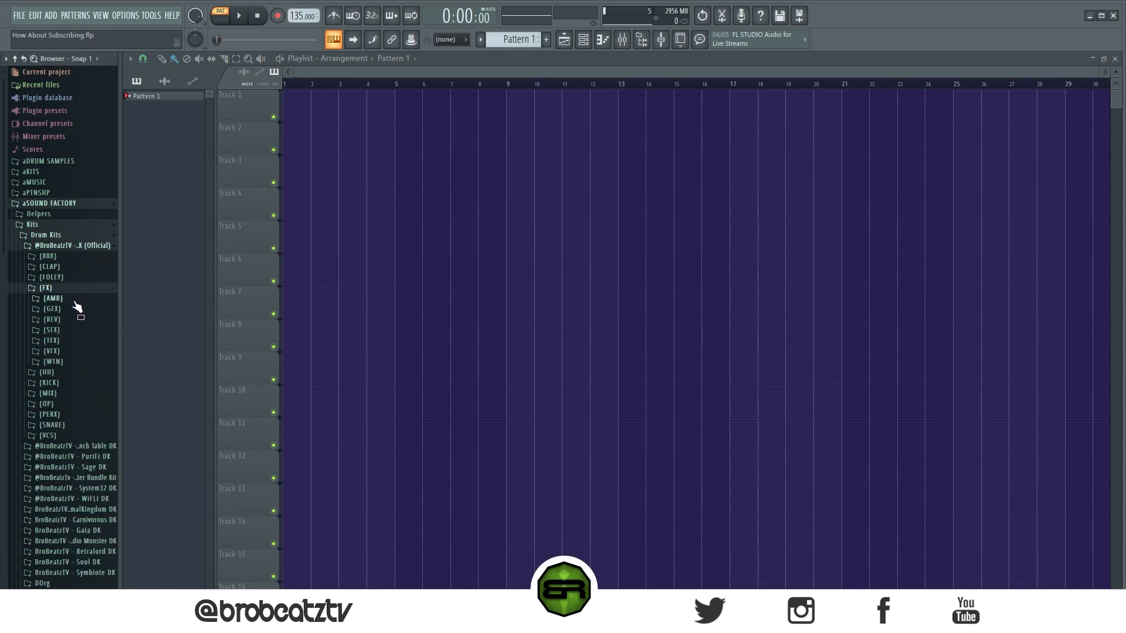
left_click(52, 298)
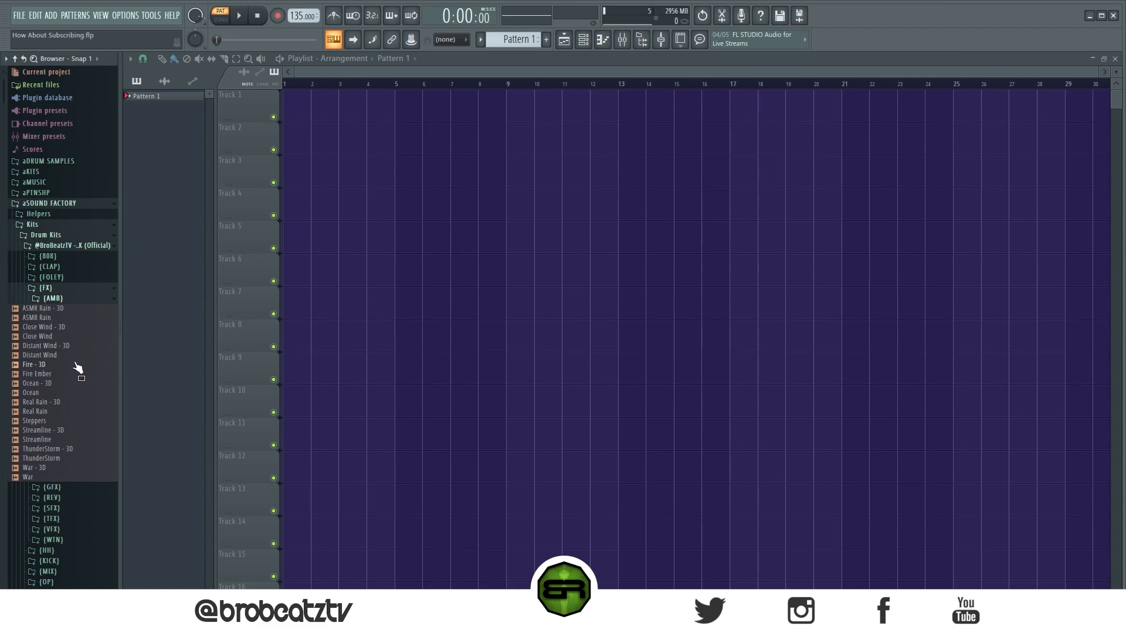
double_click(30, 392)
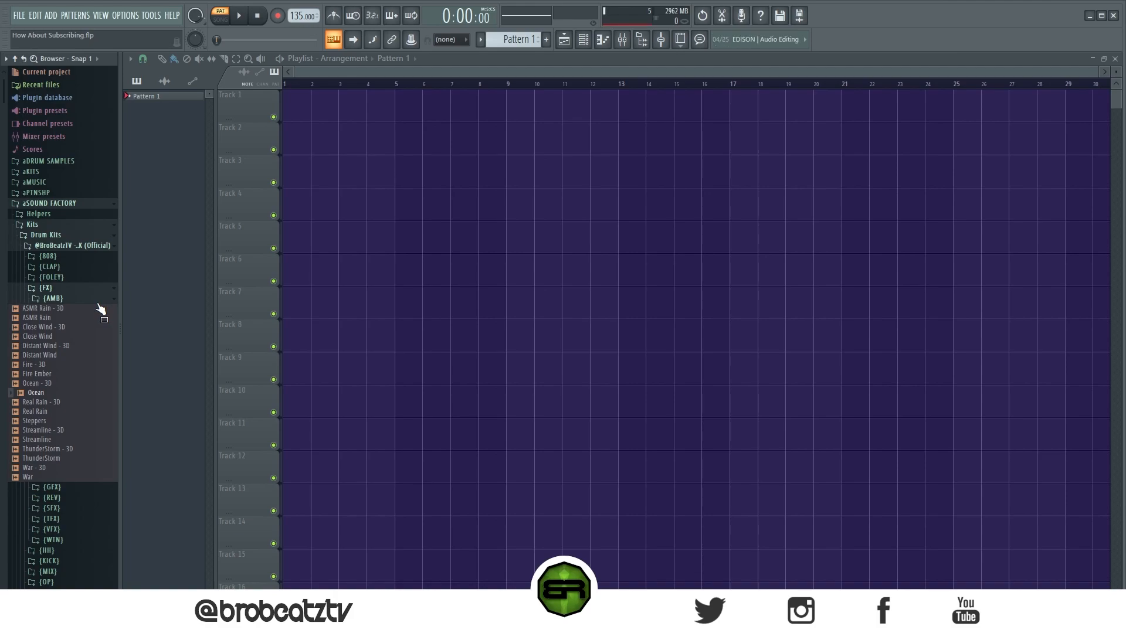
left_click(33, 287)
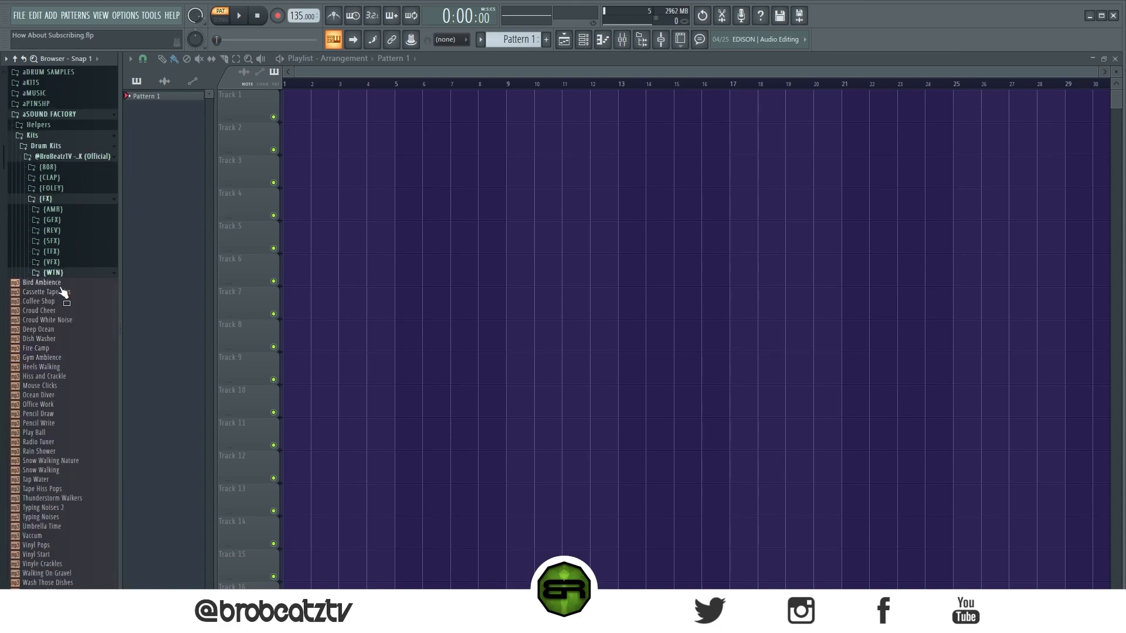
mouse_move(56, 293)
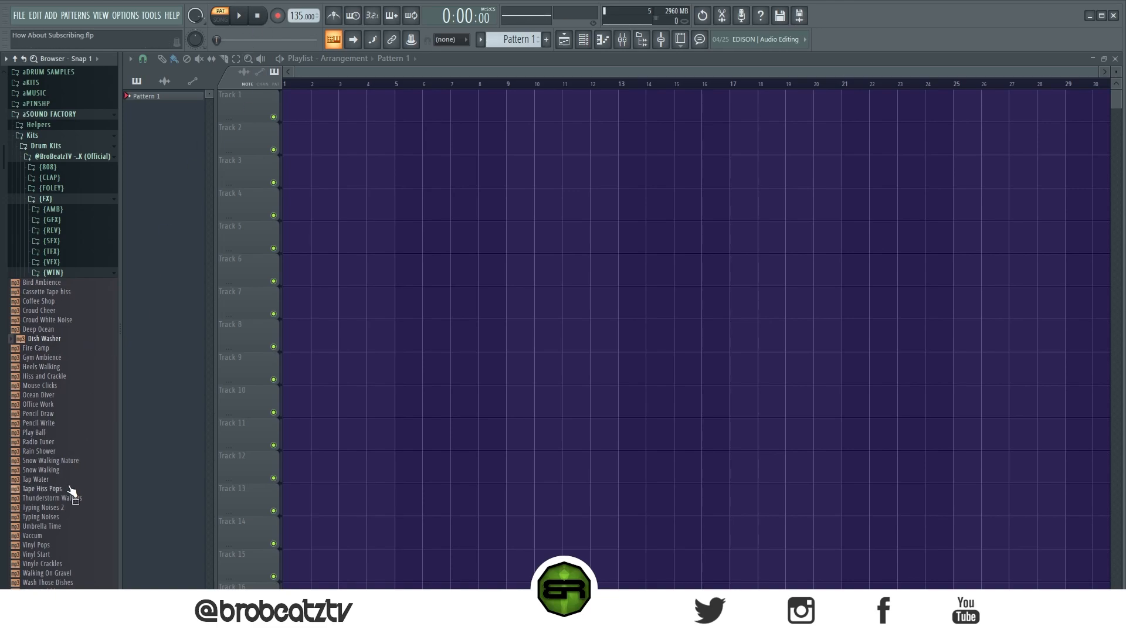
scroll("down", 3)
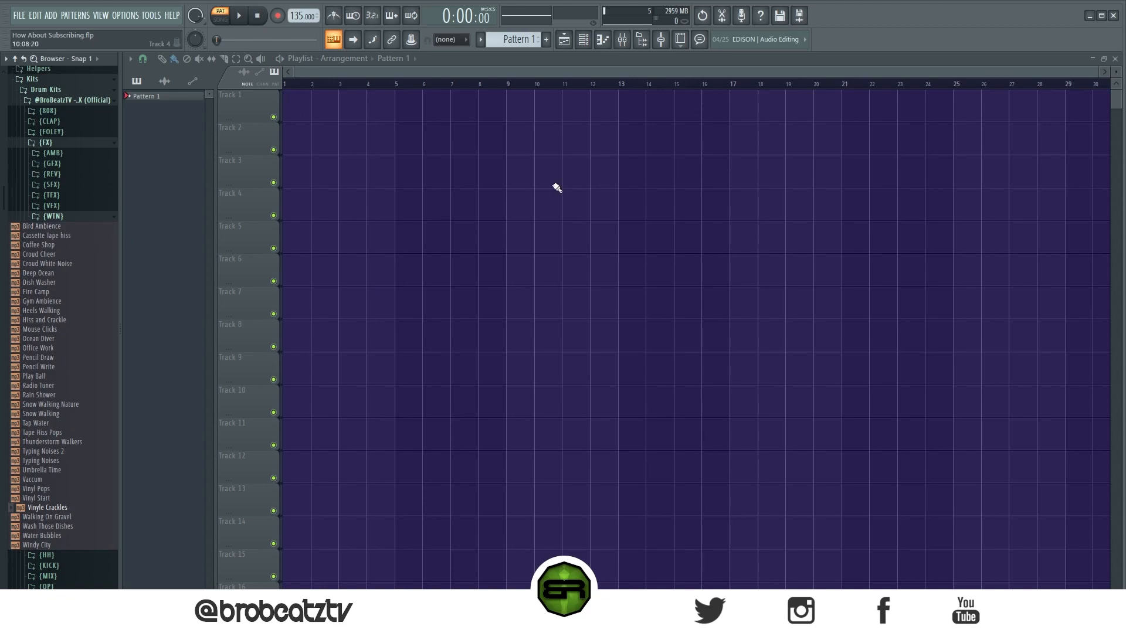
Open the Texture and Soundscapes instruments, then select the Piano channel and open its options.
double_click(370, 147)
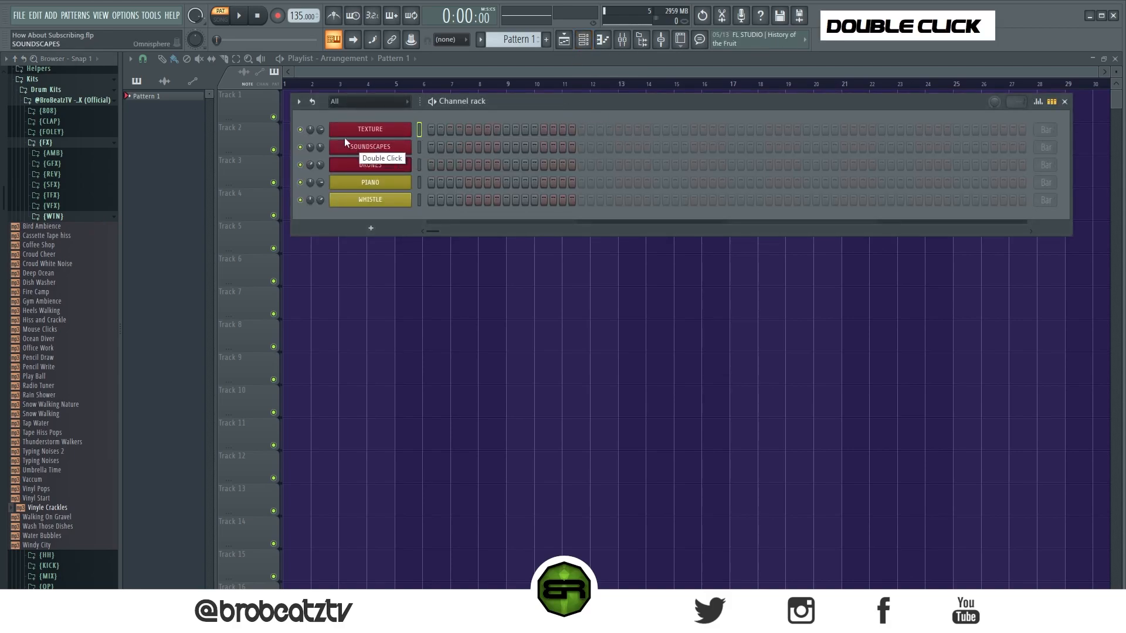
double_click(371, 147)
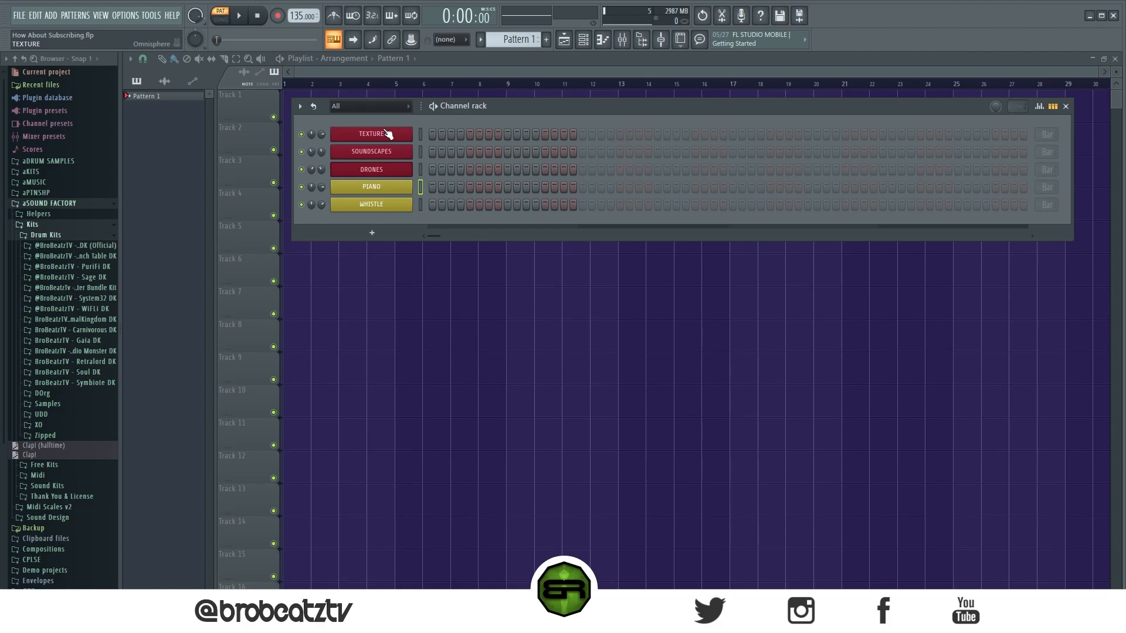
left_click(371, 186)
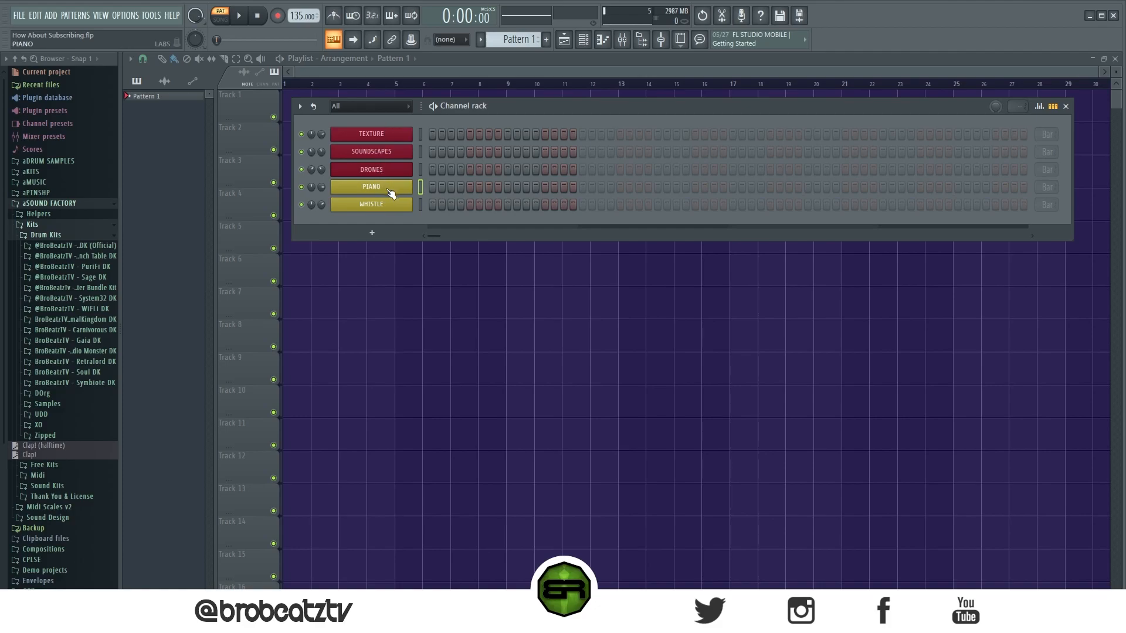
mouse_move(399, 195)
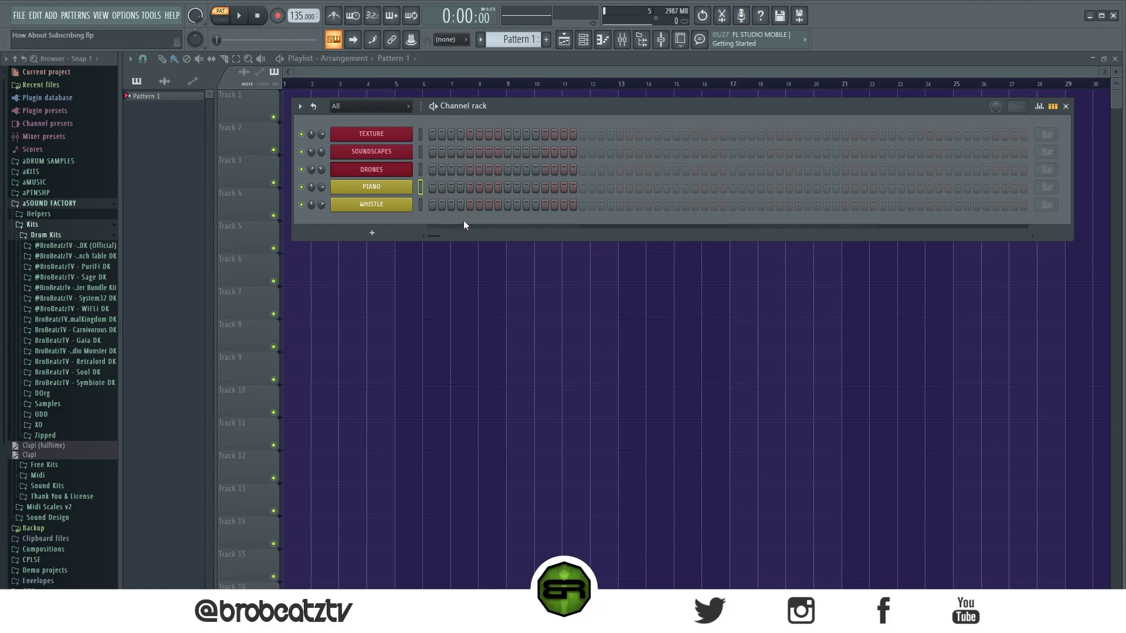
left_click(371, 187)
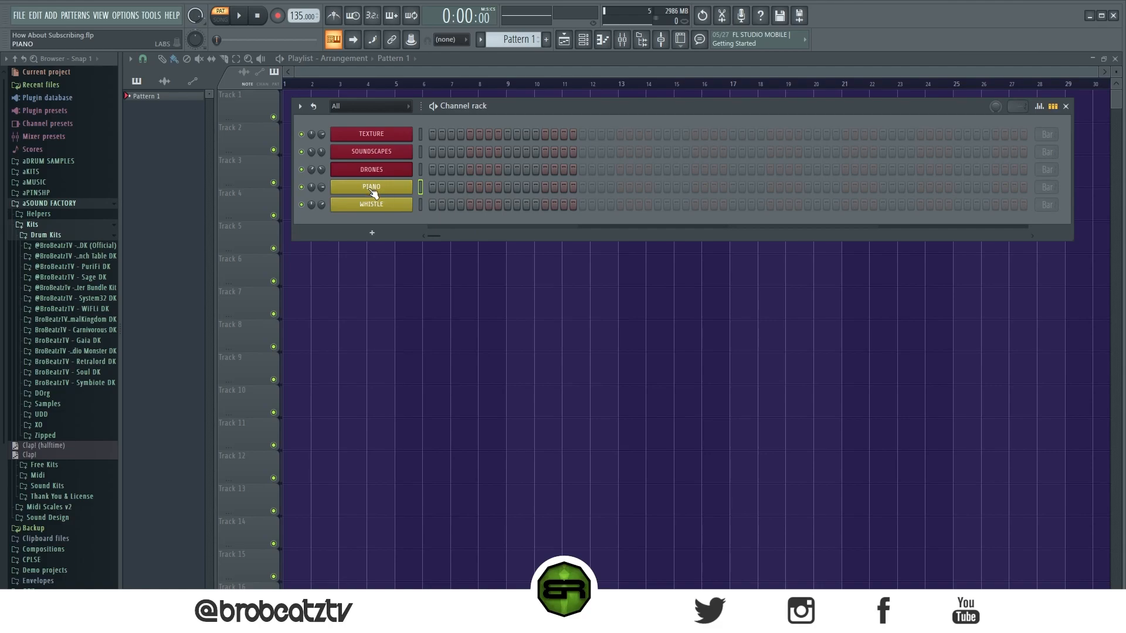
right_click(372, 187)
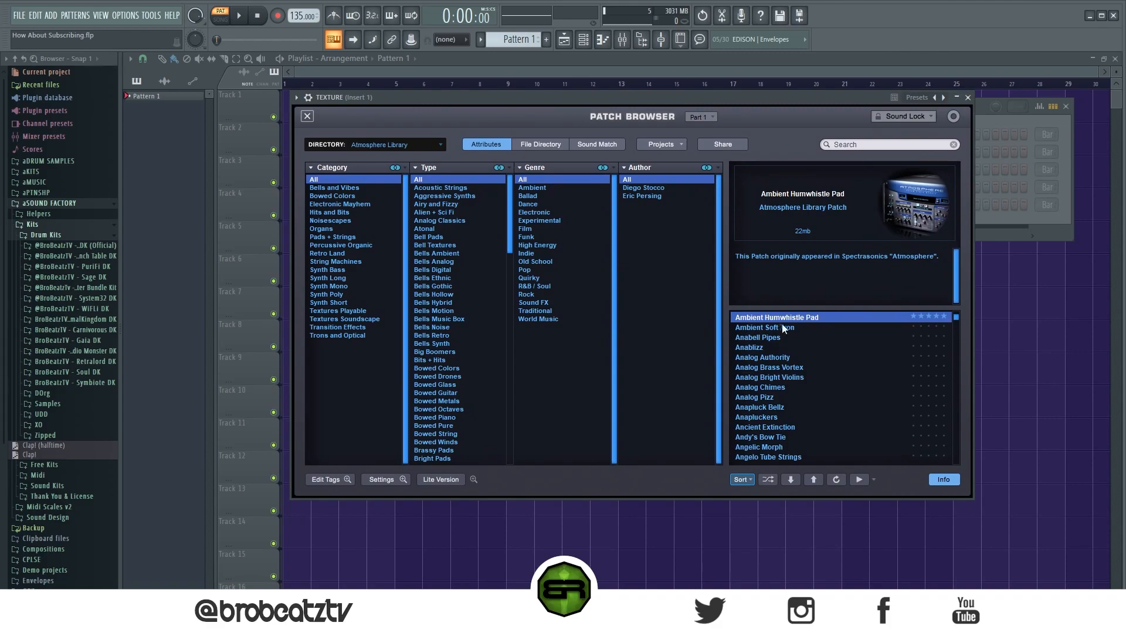
mouse_move(457, 262)
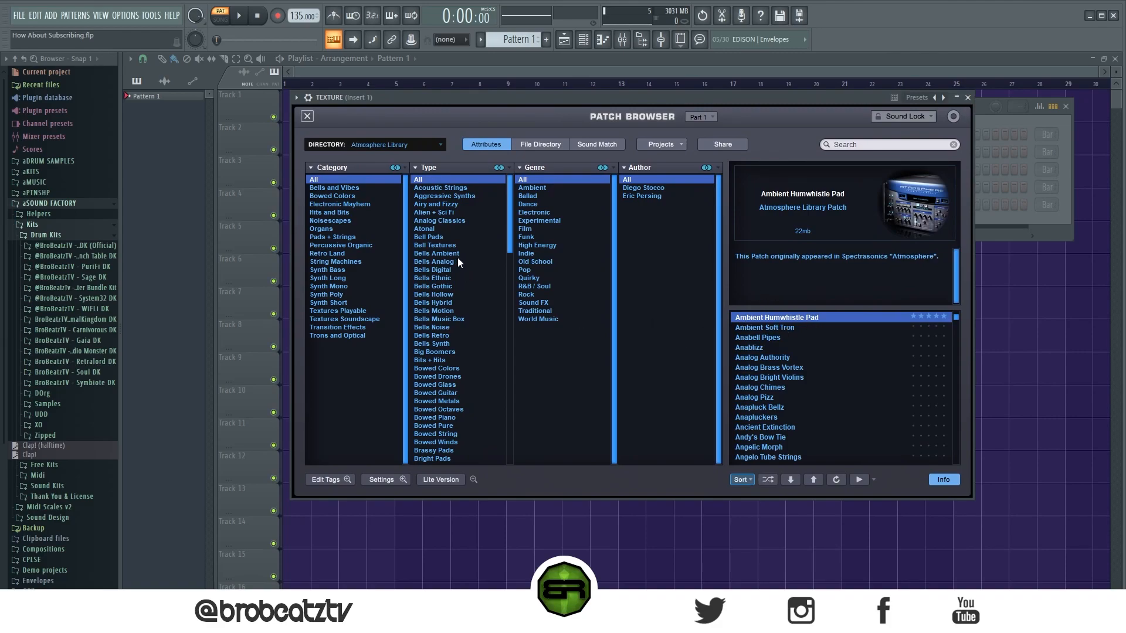
mouse_move(381, 148)
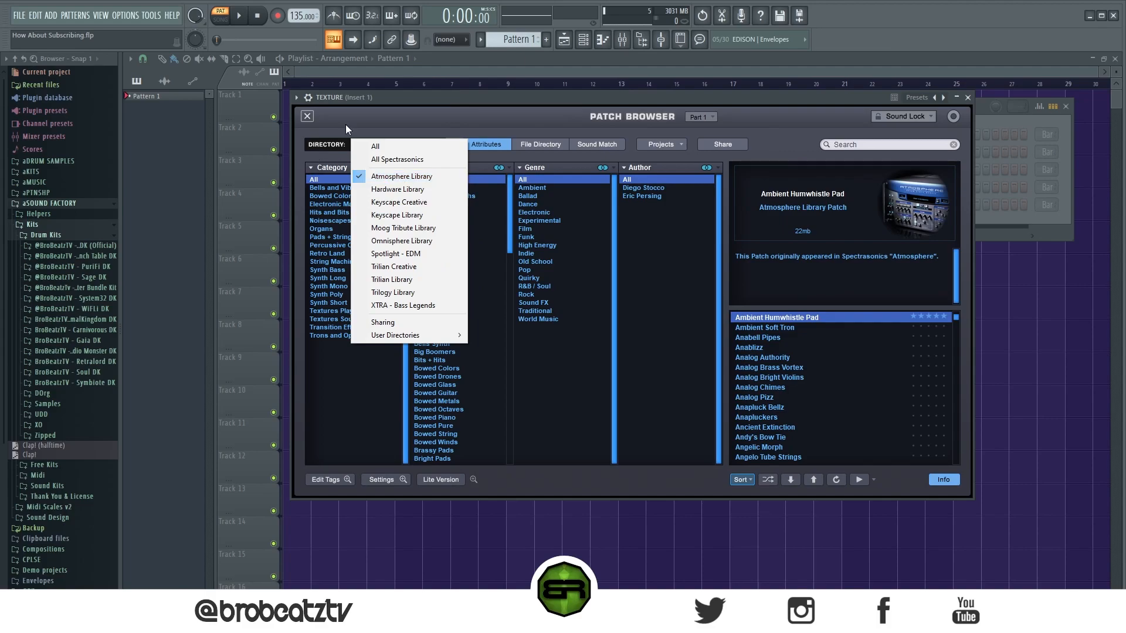
left_click(402, 176)
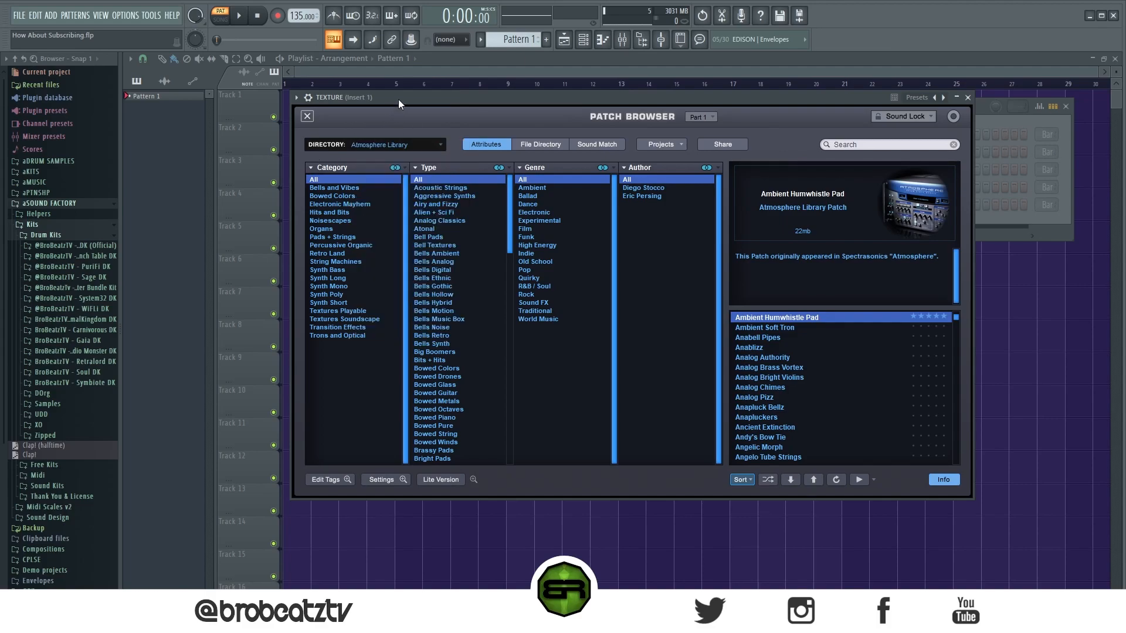
mouse_move(326, 154)
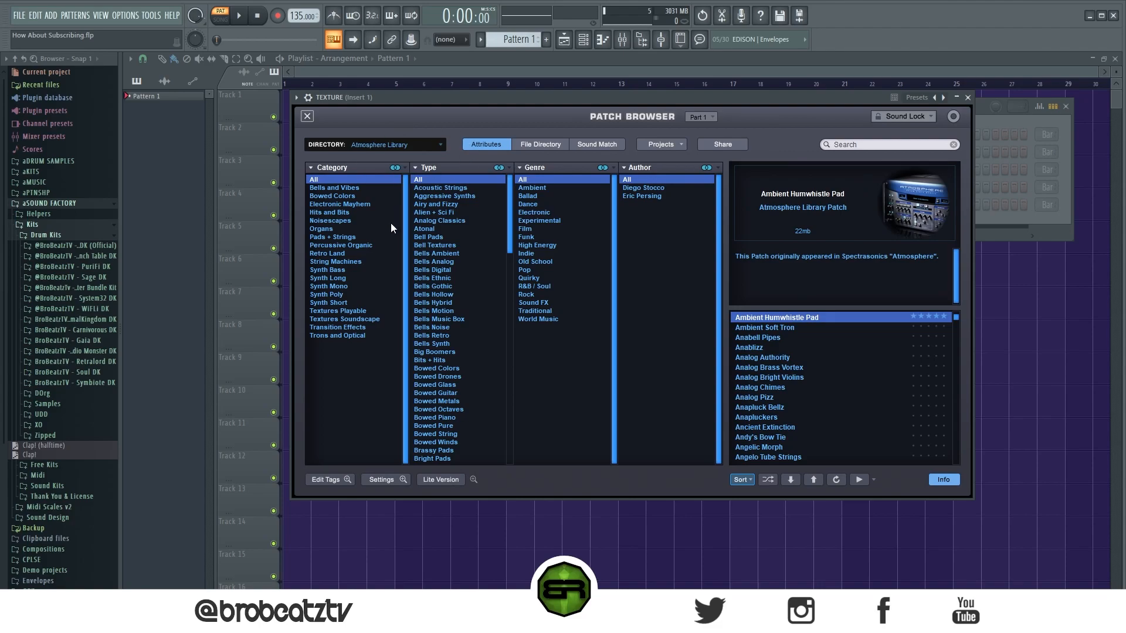
left_click(362, 278)
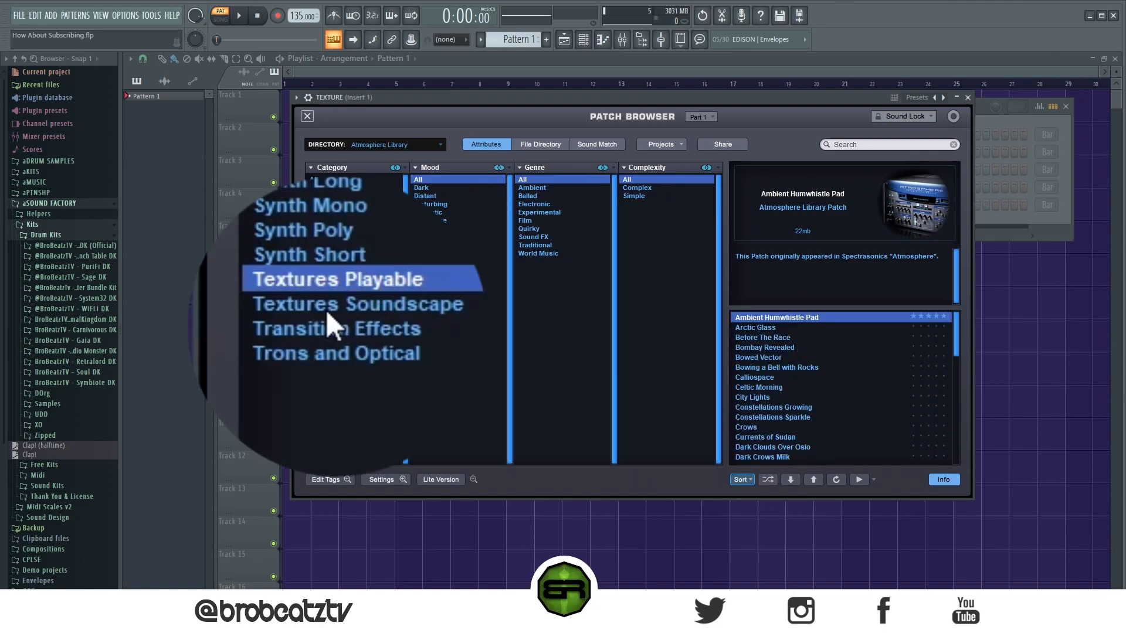
left_click(347, 318)
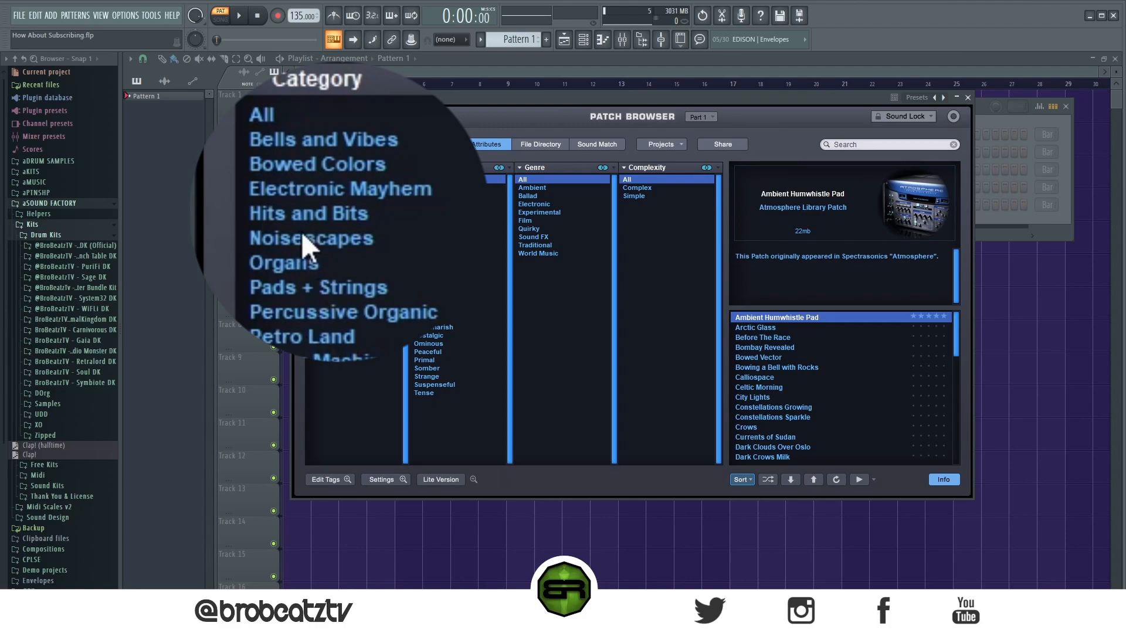
mouse_move(435, 320)
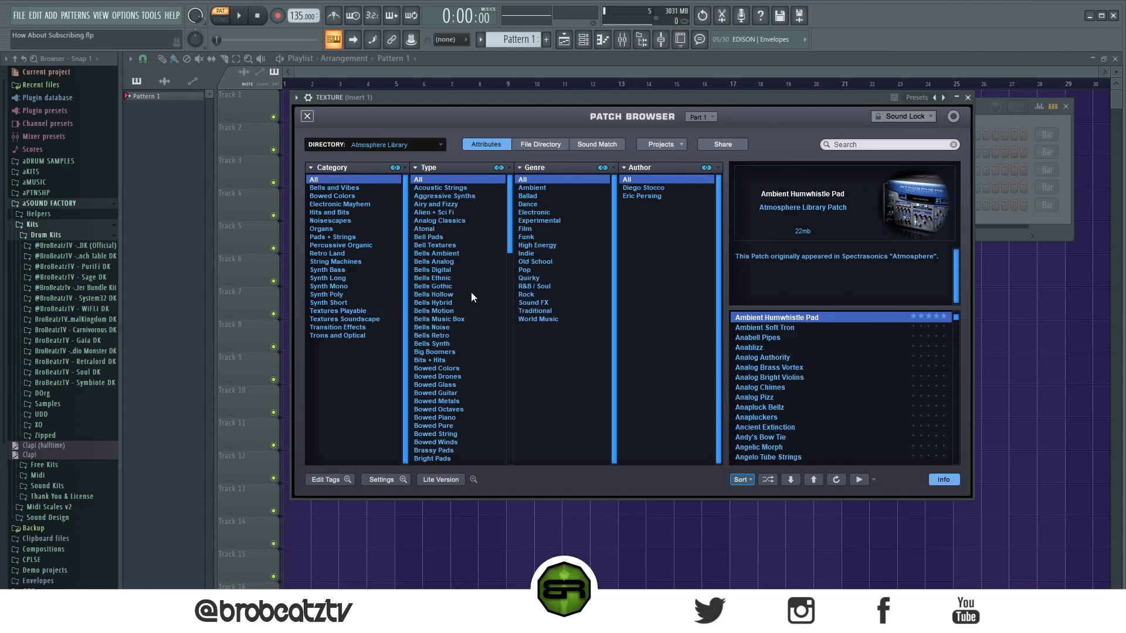
scroll("down", 3)
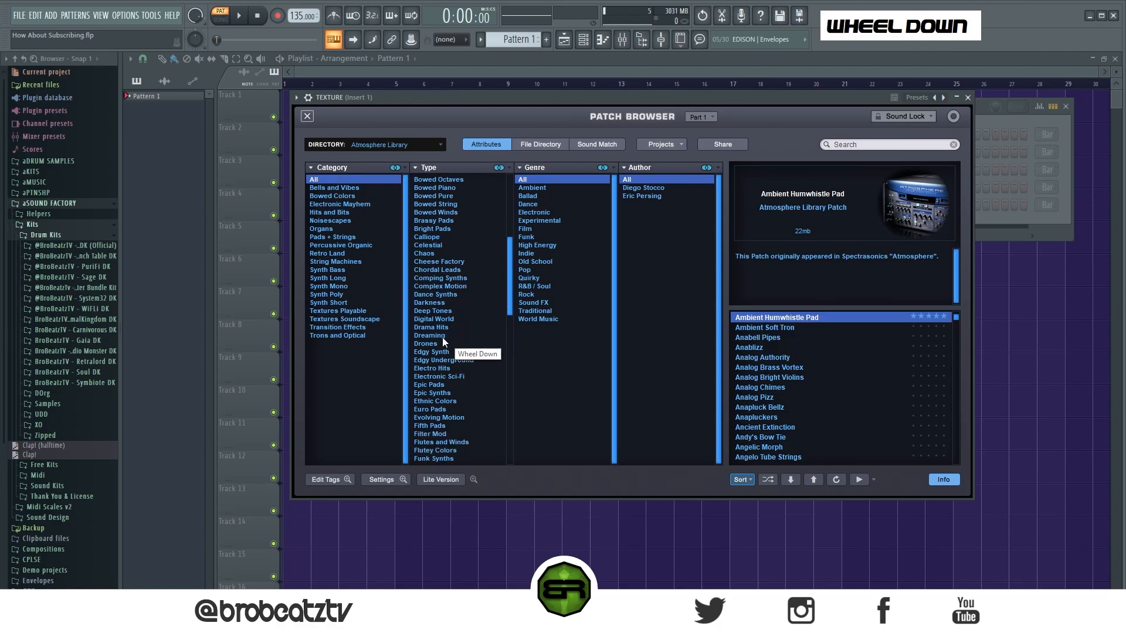
scroll("up", 3)
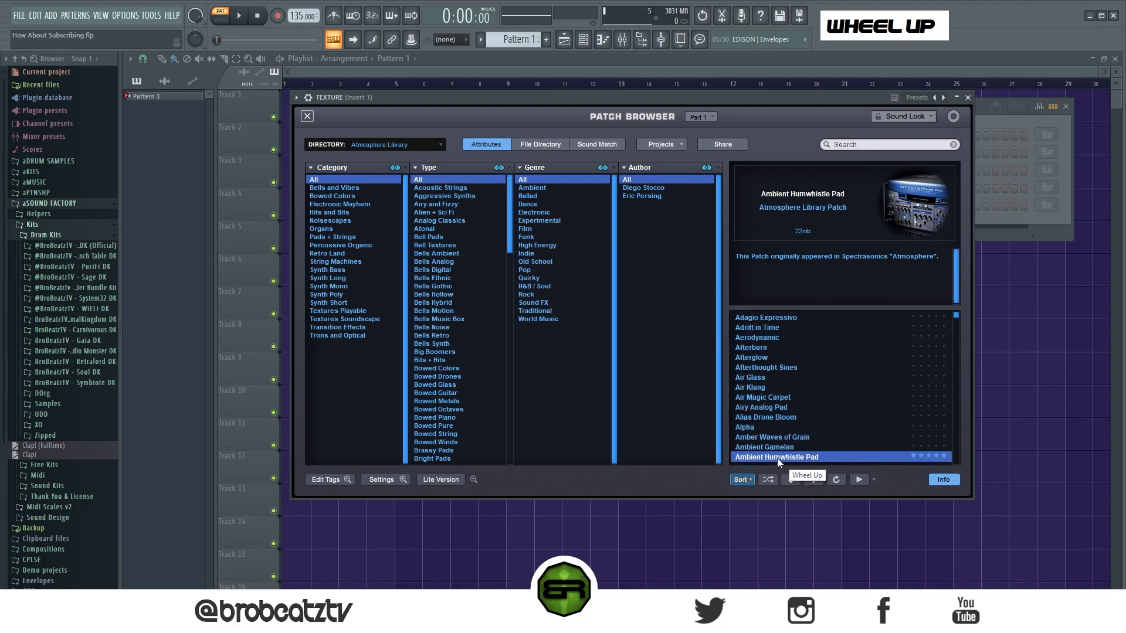
Open the Texture channel in the piano roll and play its four-bar chord pattern.
right_click(372, 134)
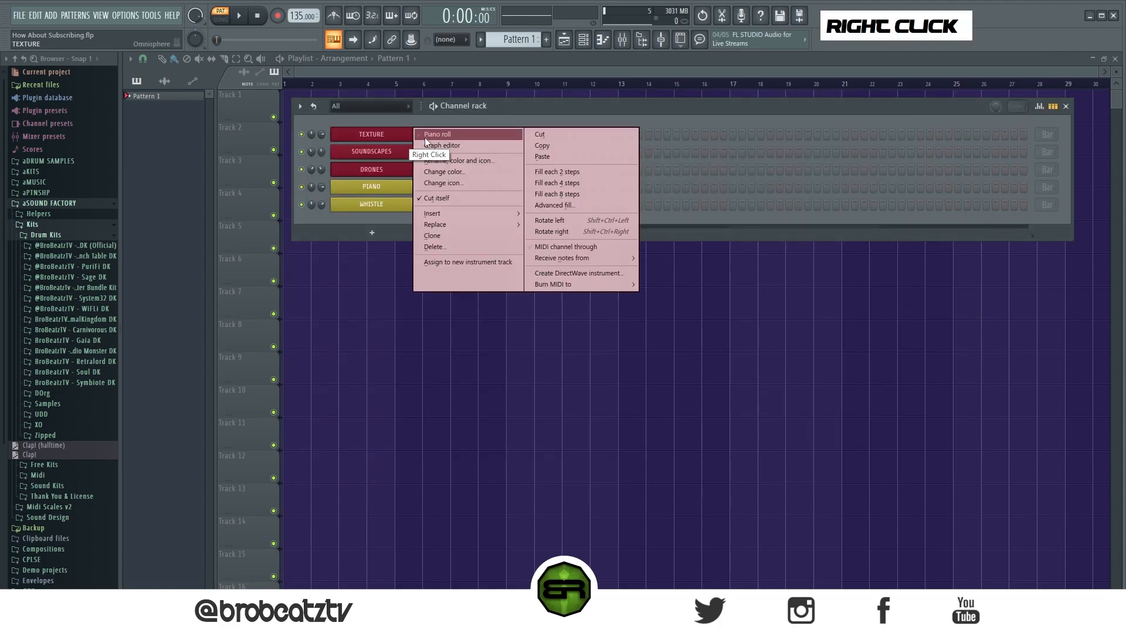
left_click(437, 134)
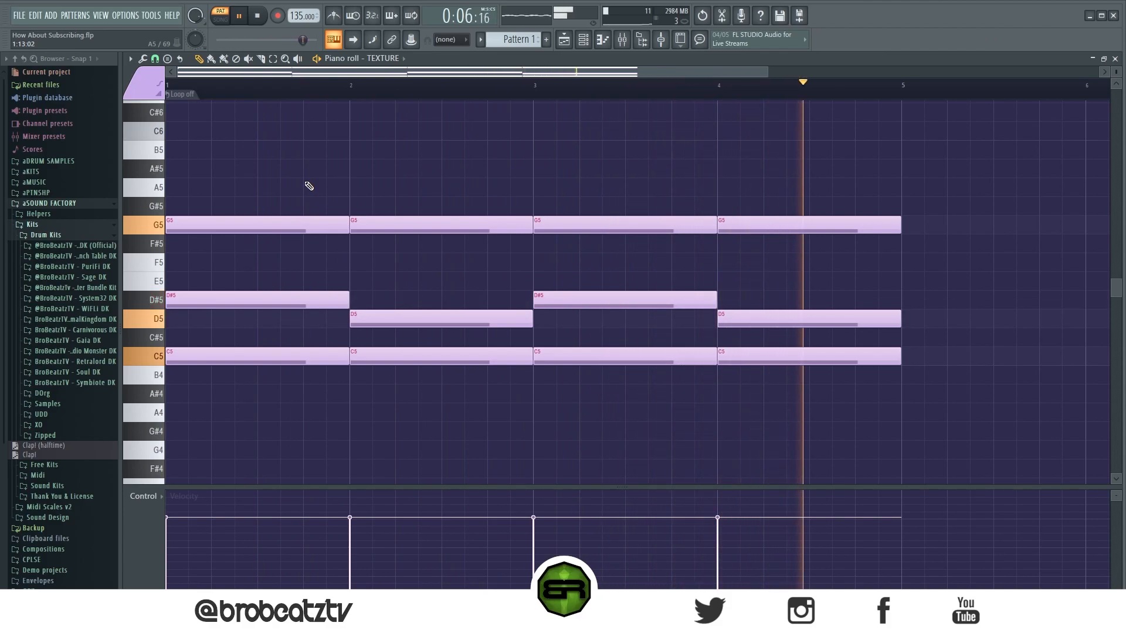
key("space")
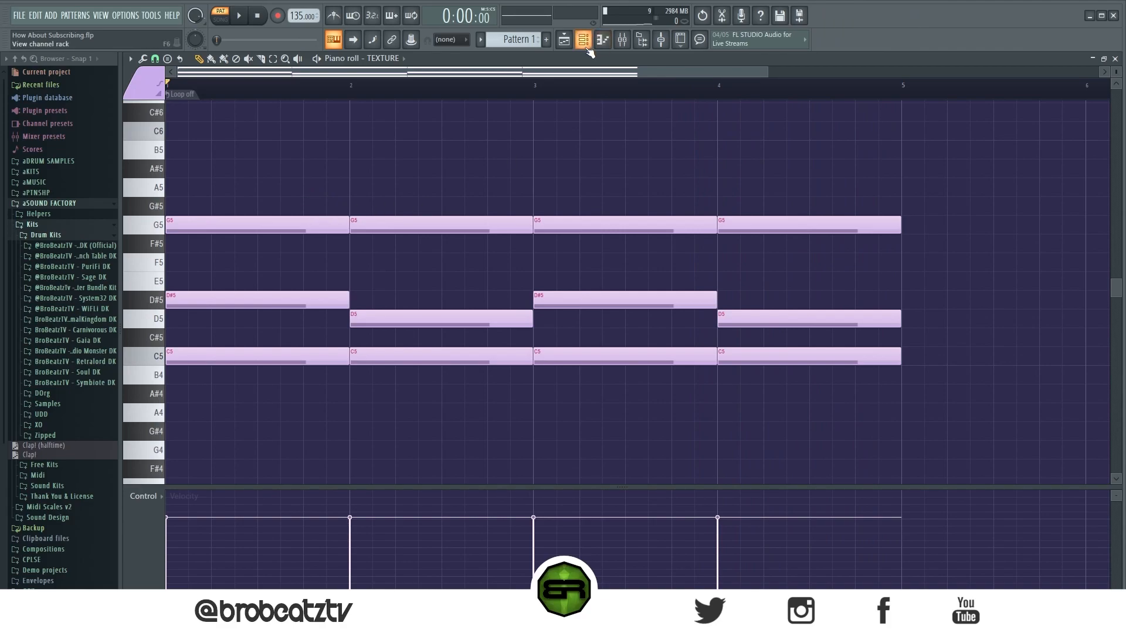
Open Texture's chords with the channel rack hidden, and select and copy all notes.
left_click(582, 39)
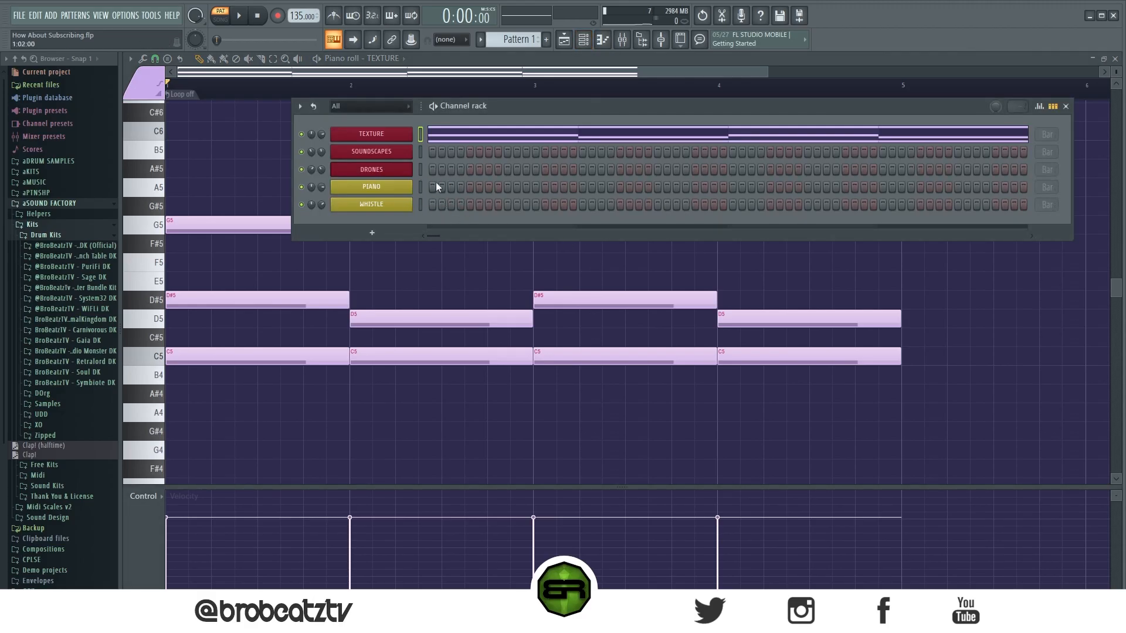
left_click(1065, 105)
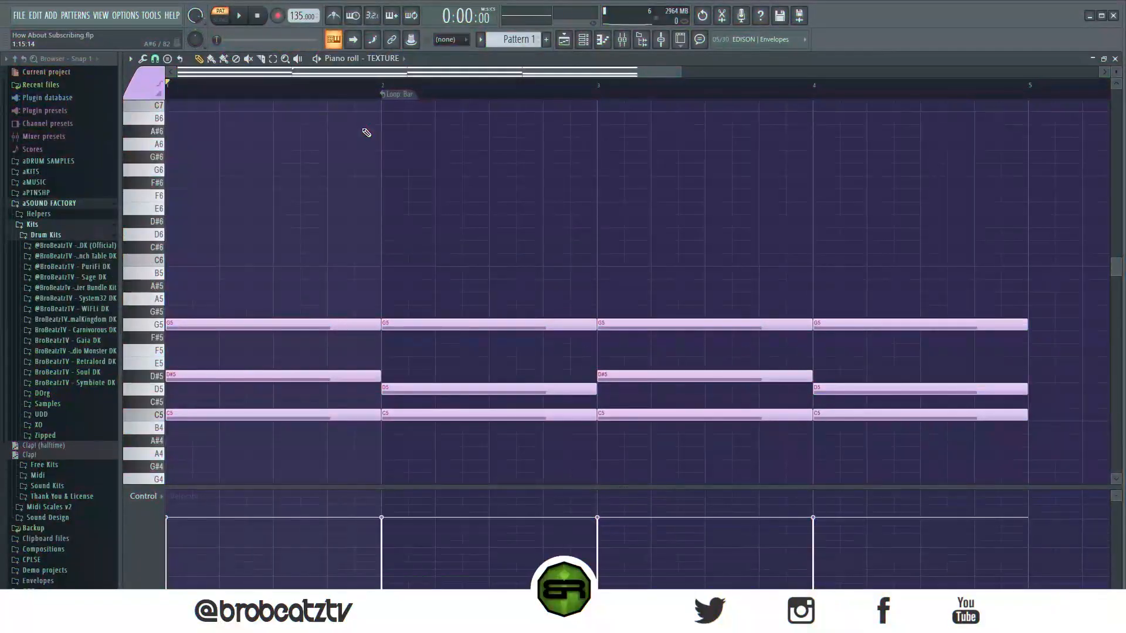
key("ctrl+a")
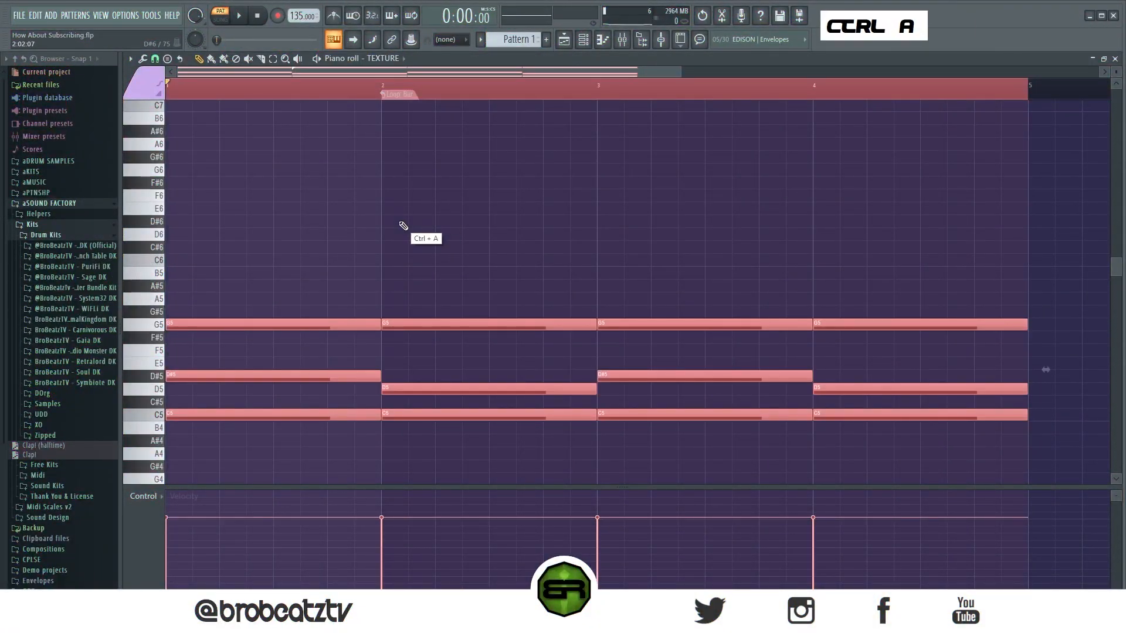
key("ctrl+up")
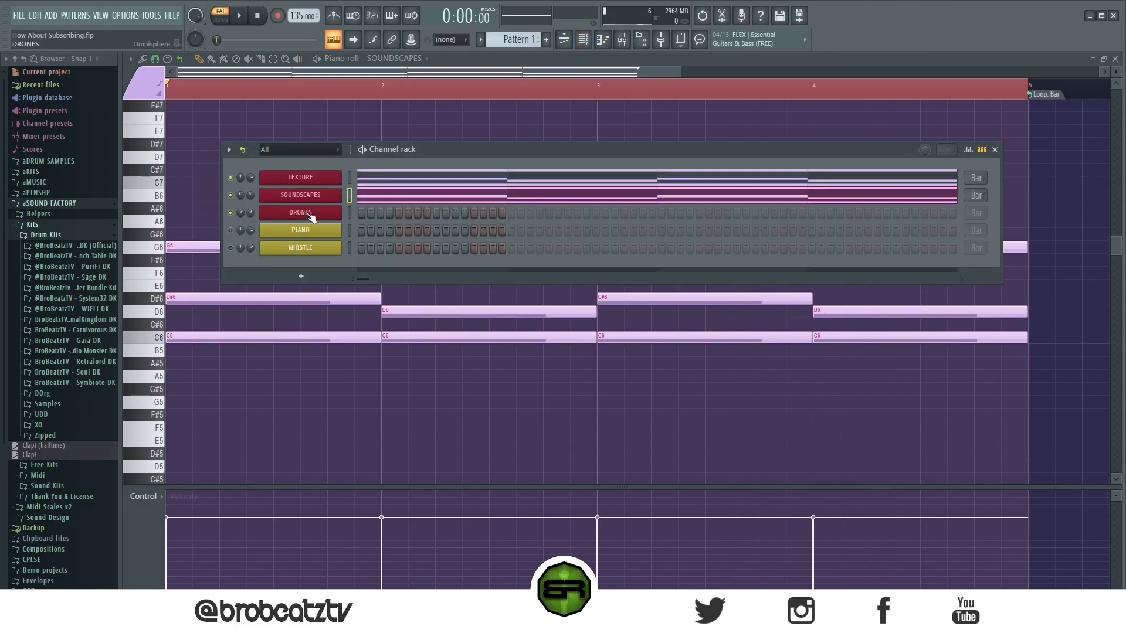
Paste the chords into the Drones channel, then return to the Soundscapes channel.
right_click(406, 228)
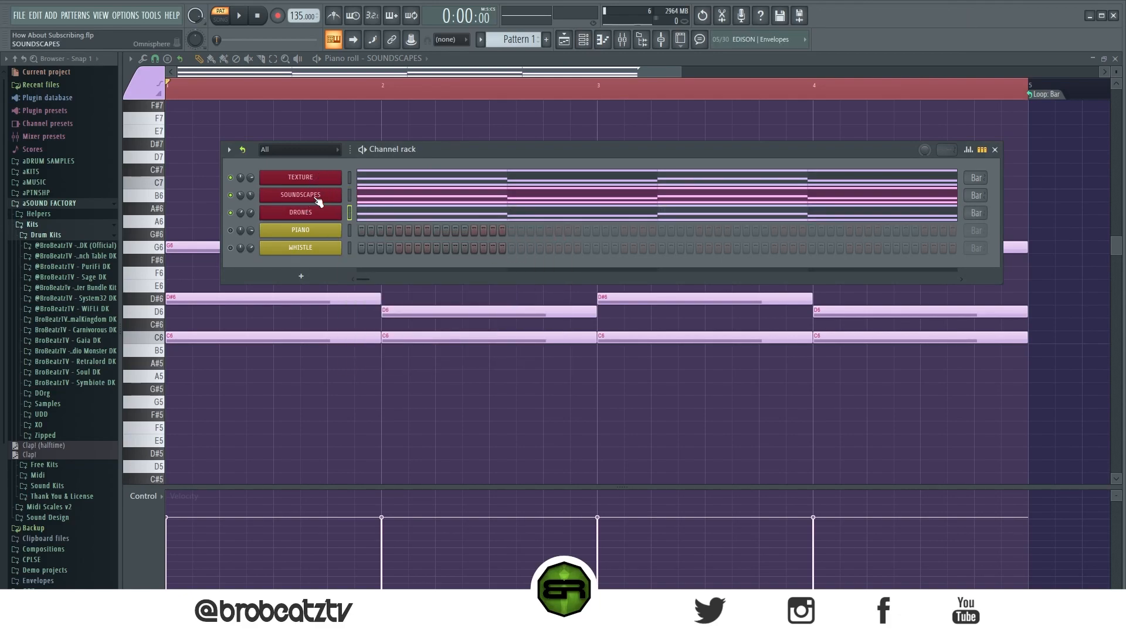
left_click(299, 176)
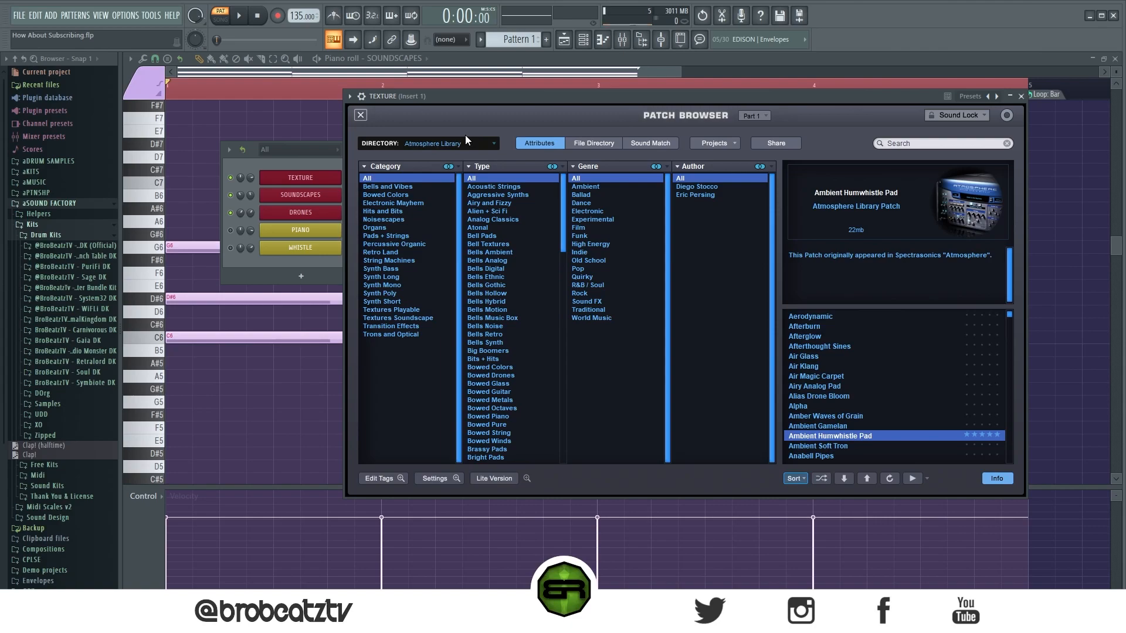
mouse_move(429, 210)
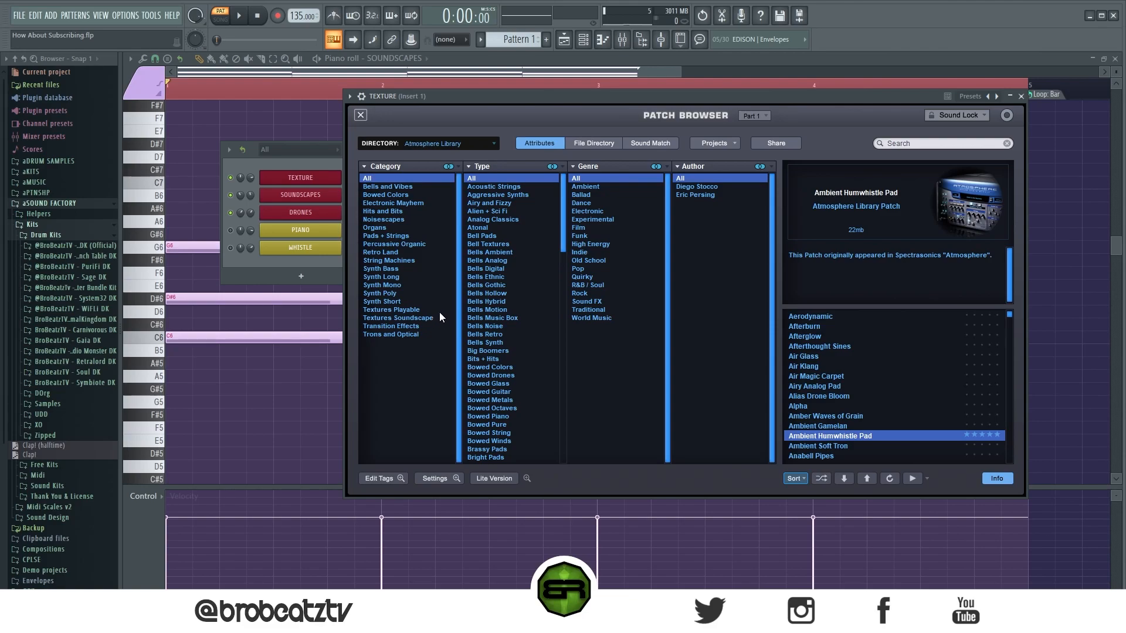
mouse_move(410, 210)
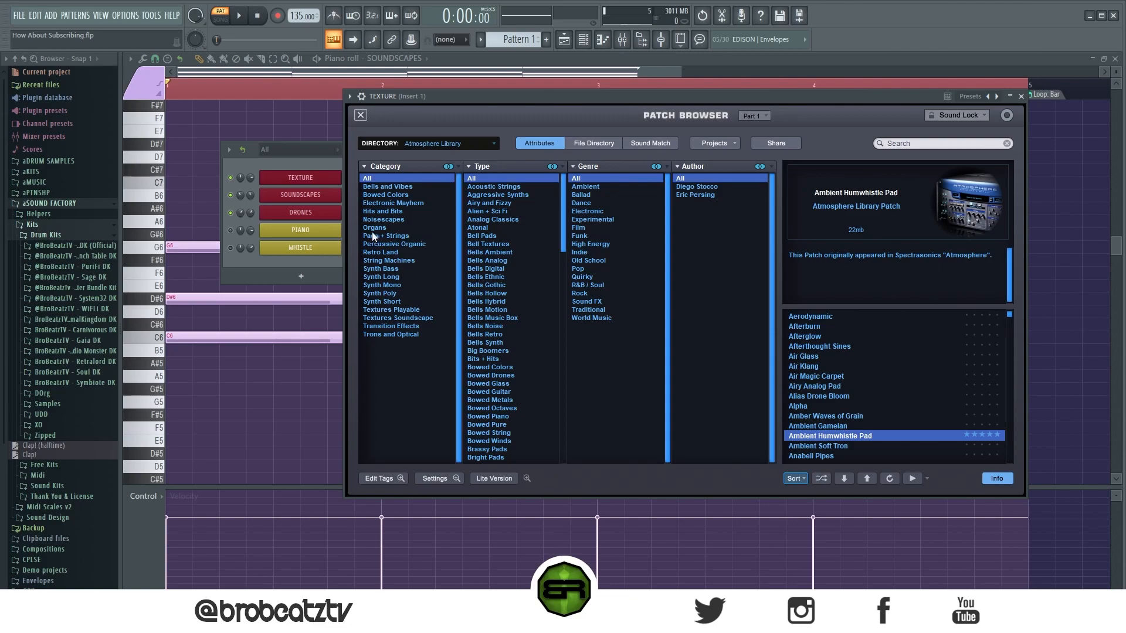
mouse_move(413, 342)
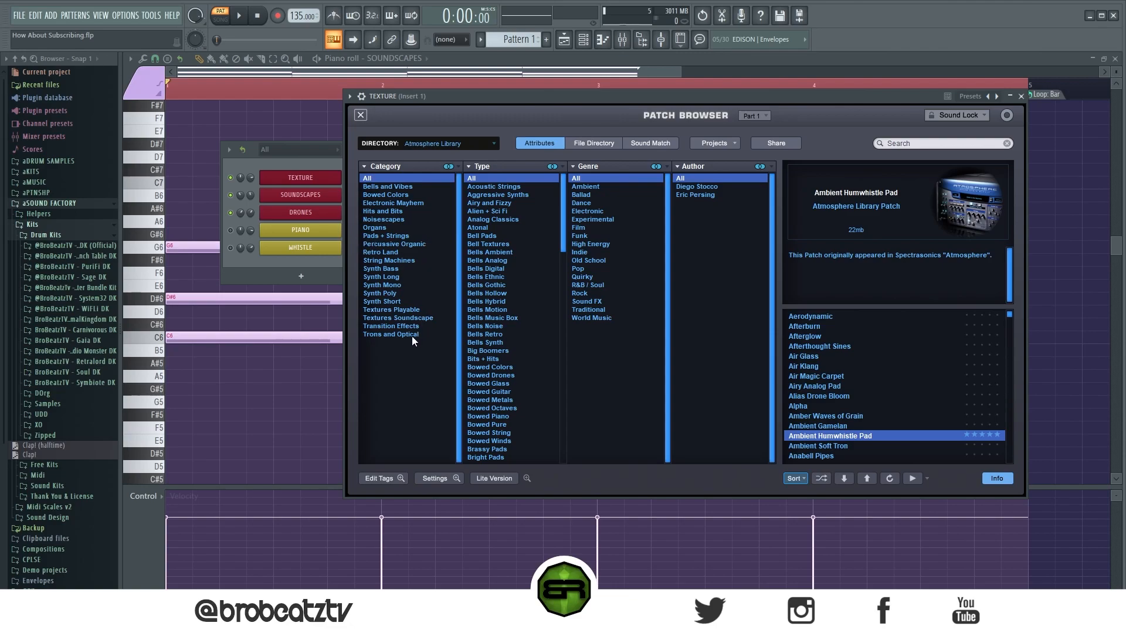
mouse_move(420, 316)
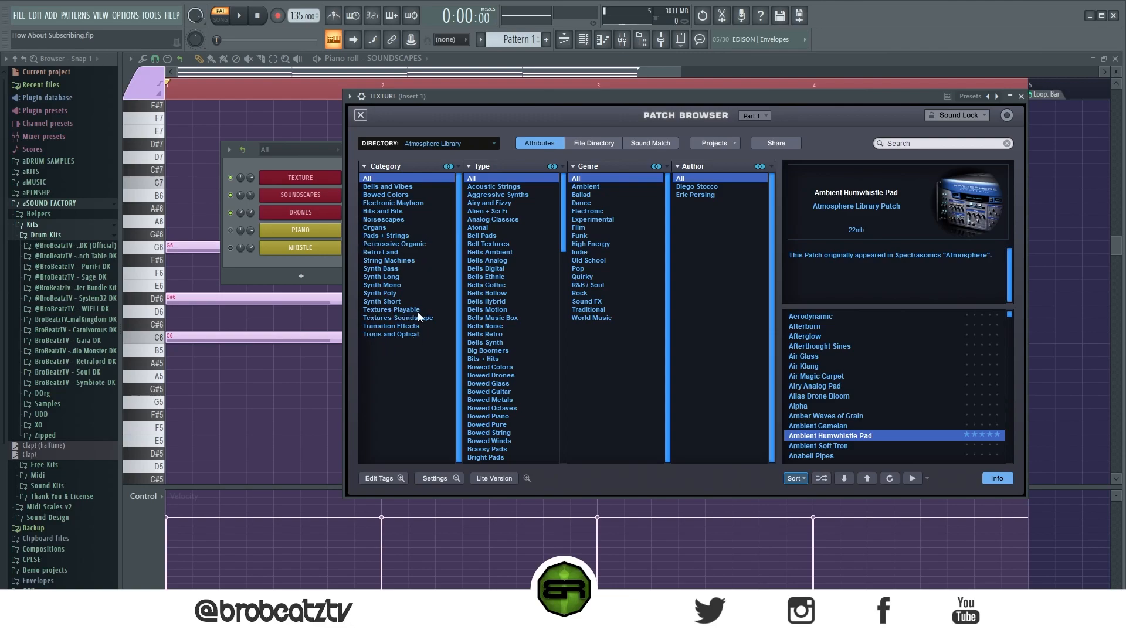
mouse_move(444, 237)
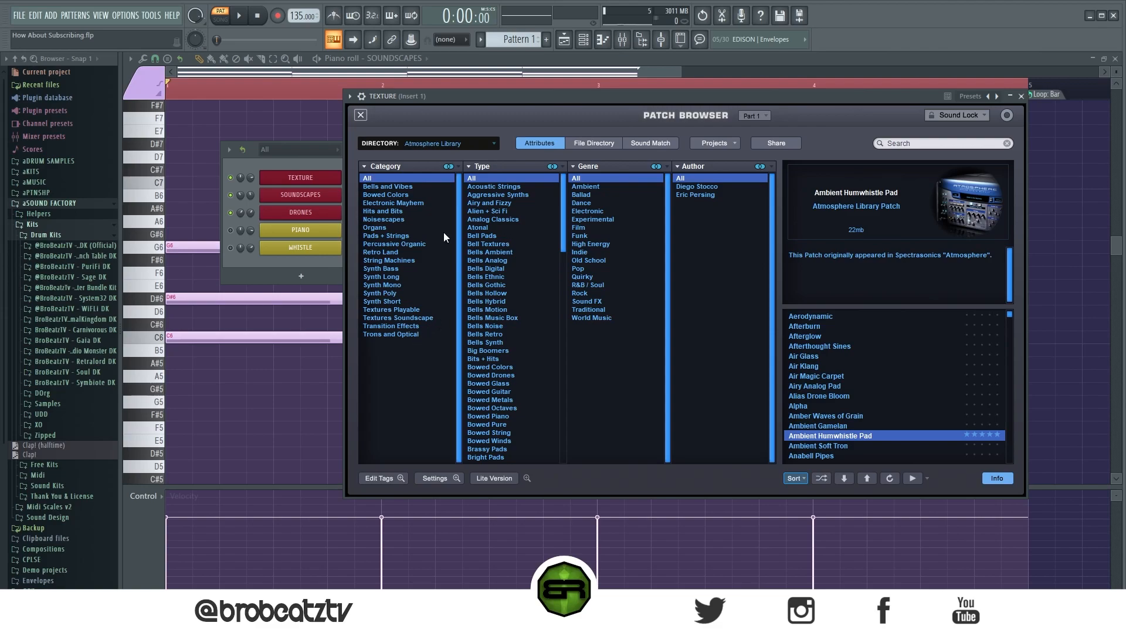
Filter the Omnisphere patch browser to the Drones type.
scroll("down", 3)
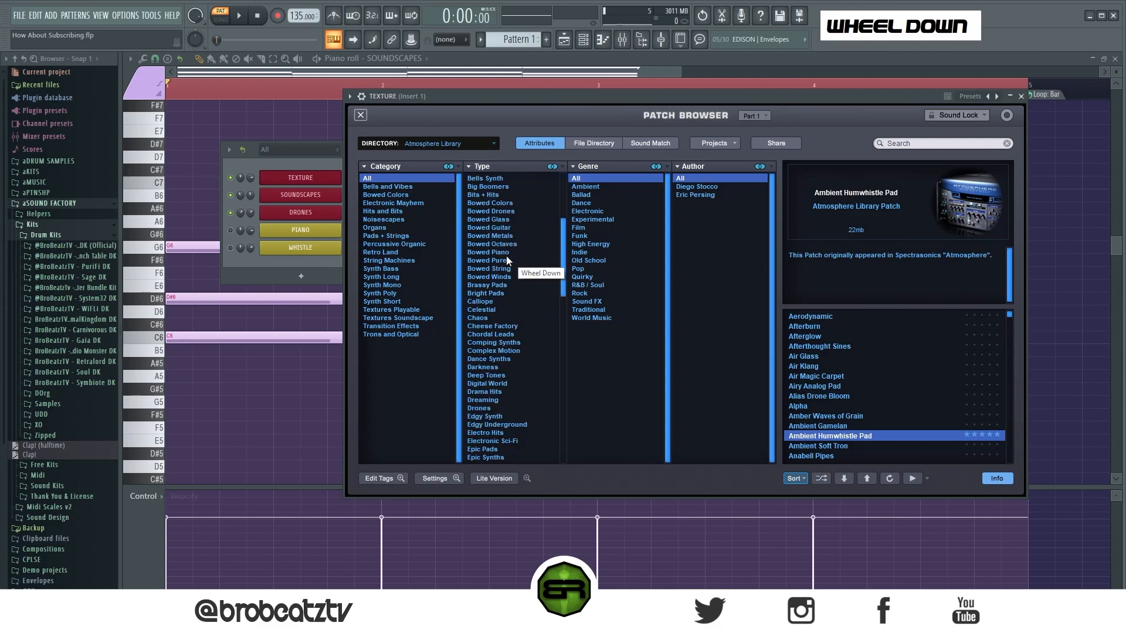
scroll("down", 3)
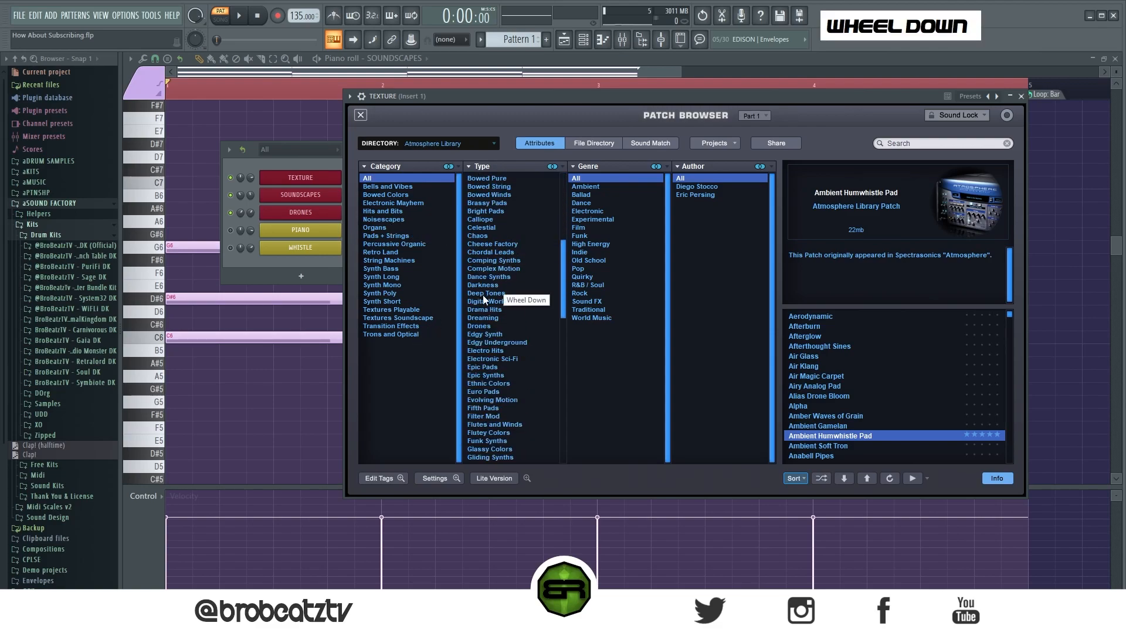
left_click(480, 326)
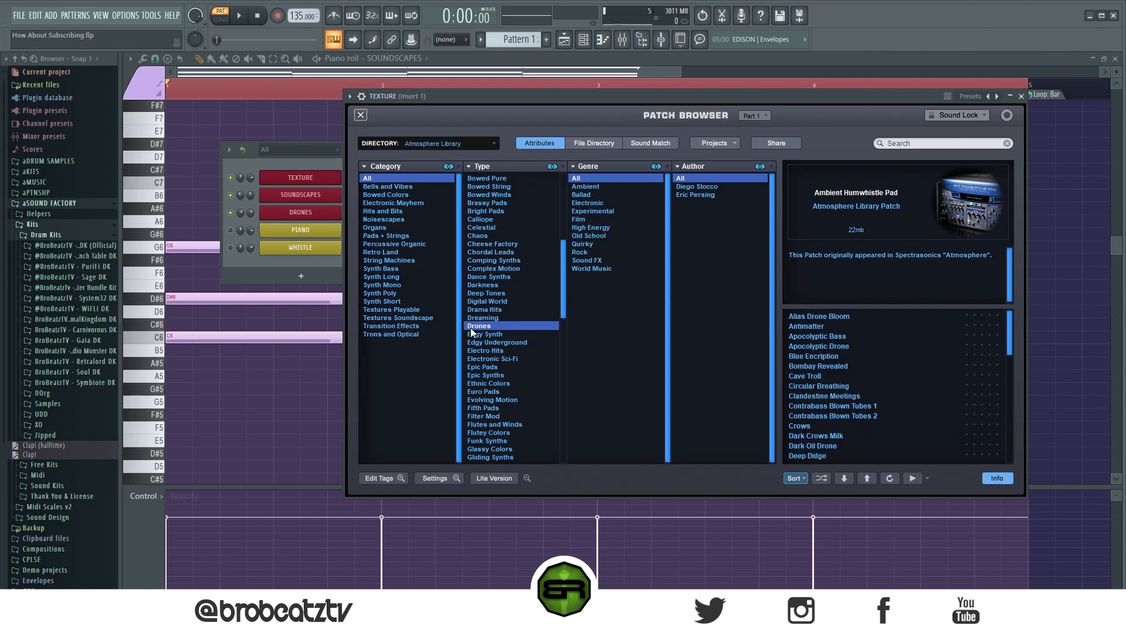
mouse_move(391, 314)
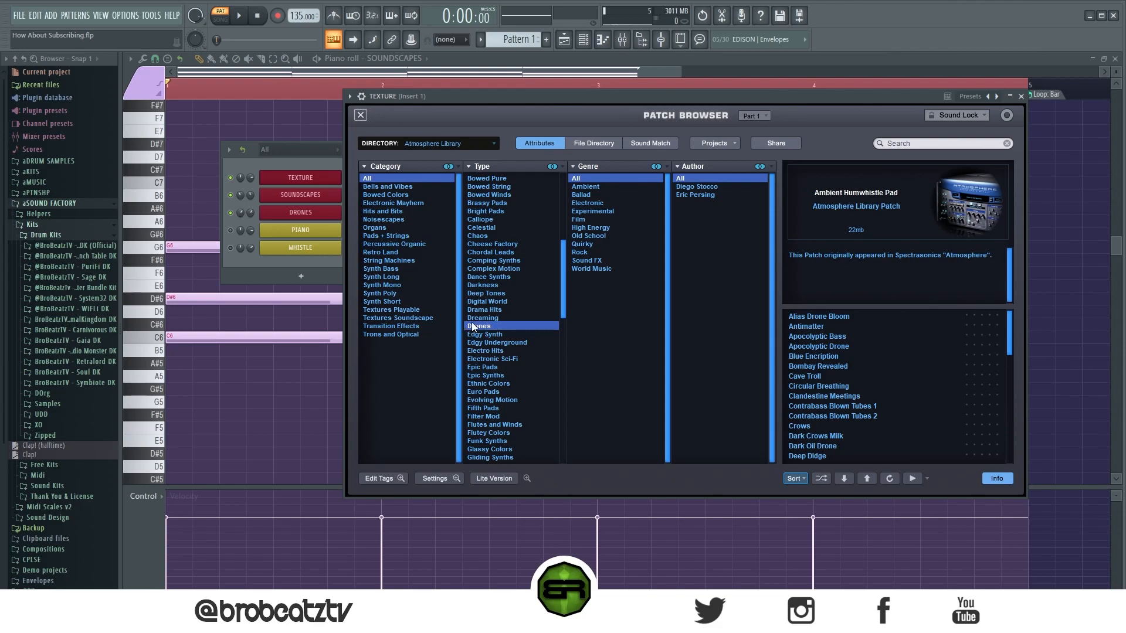
Play the chords on the Granular Flute Sweep patch and close the Soundscapes plugin.
left_click(361, 115)
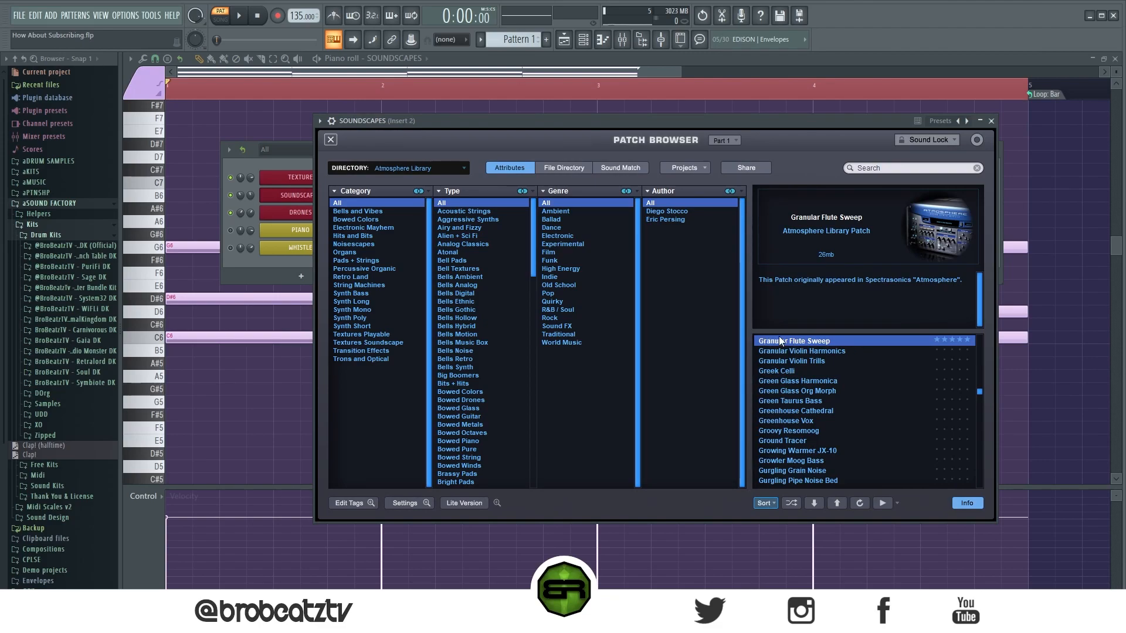
mouse_move(708, 330)
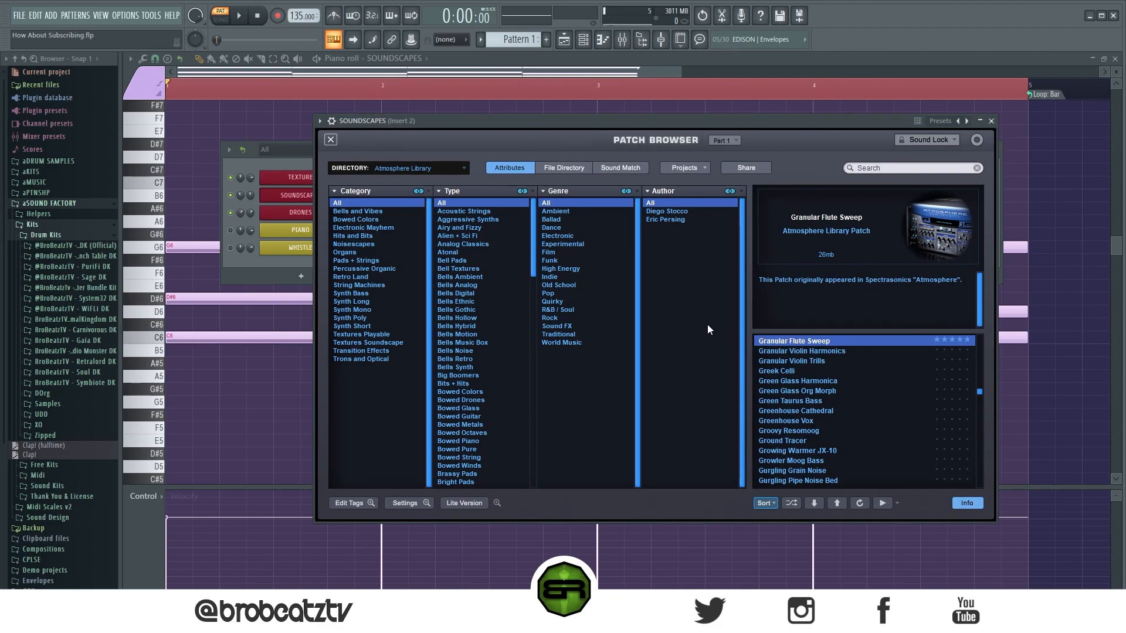
key("space")
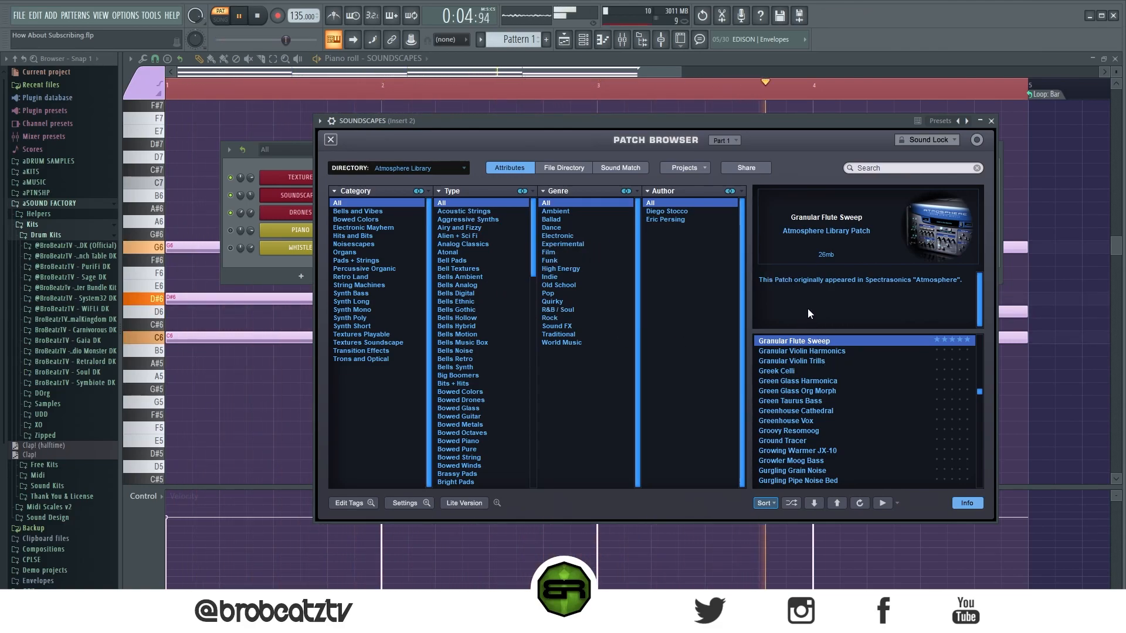
left_click(285, 212)
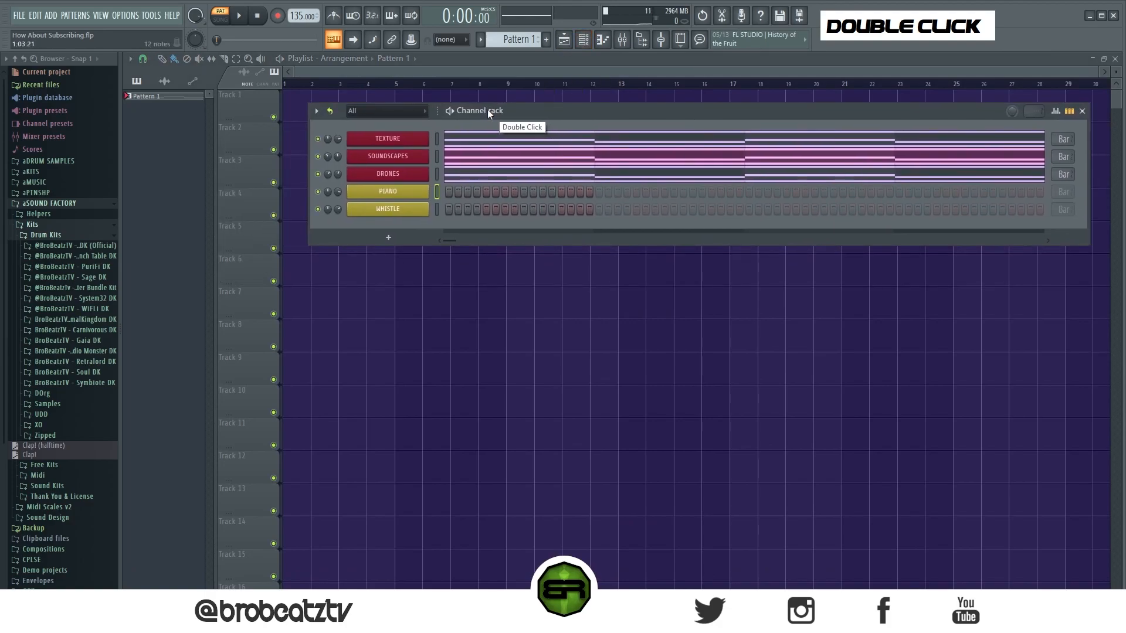
right_click(376, 189)
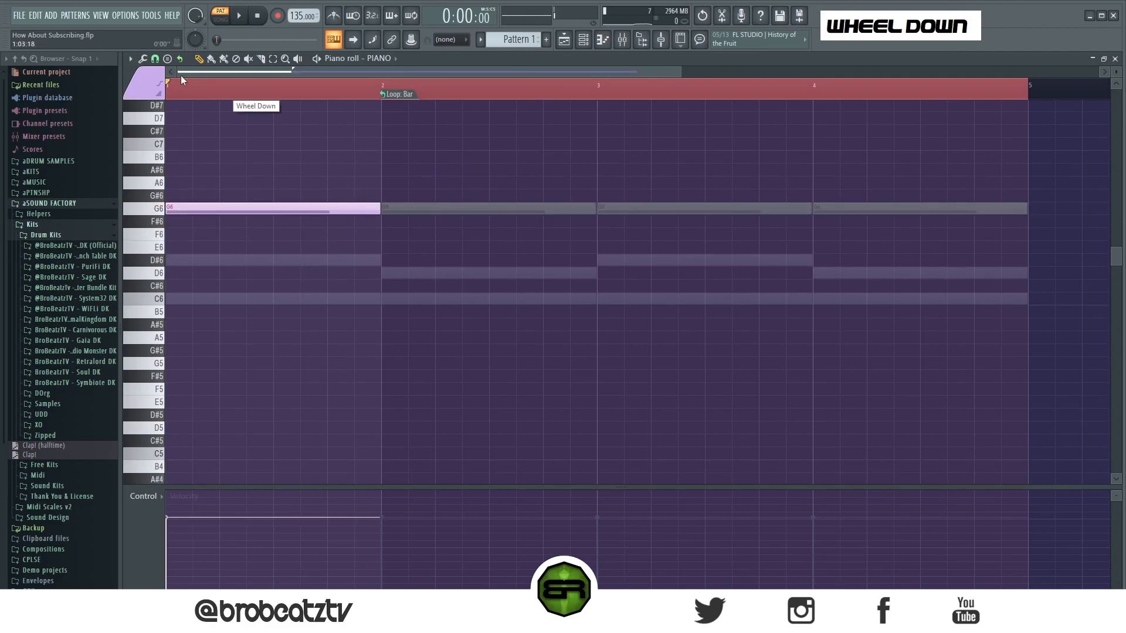
scroll("down", 3)
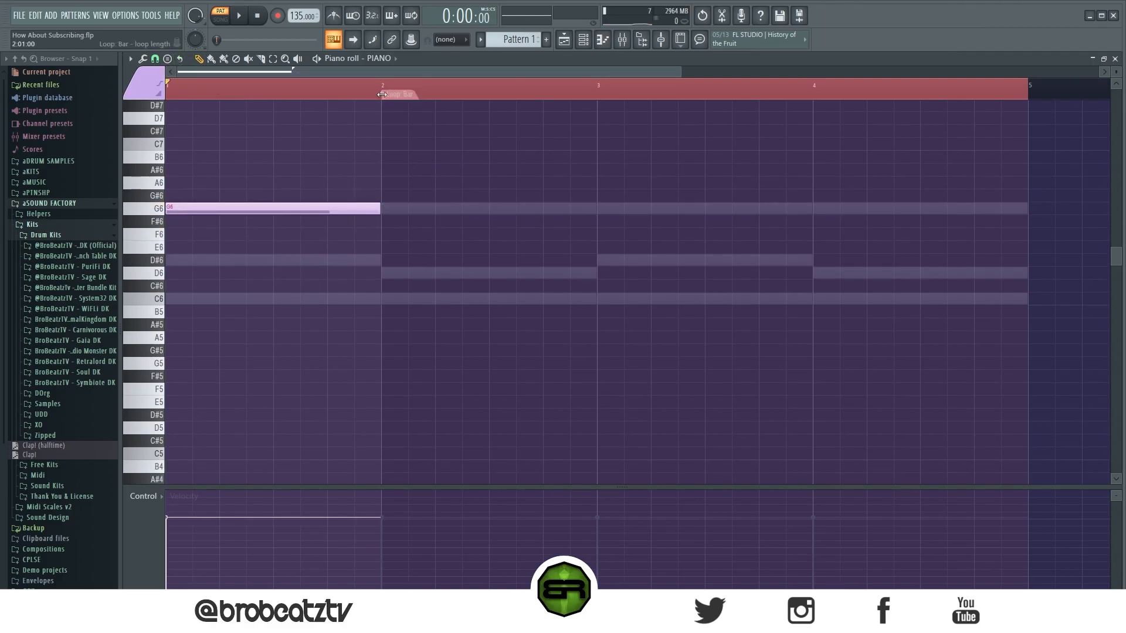
right_click(282, 225)
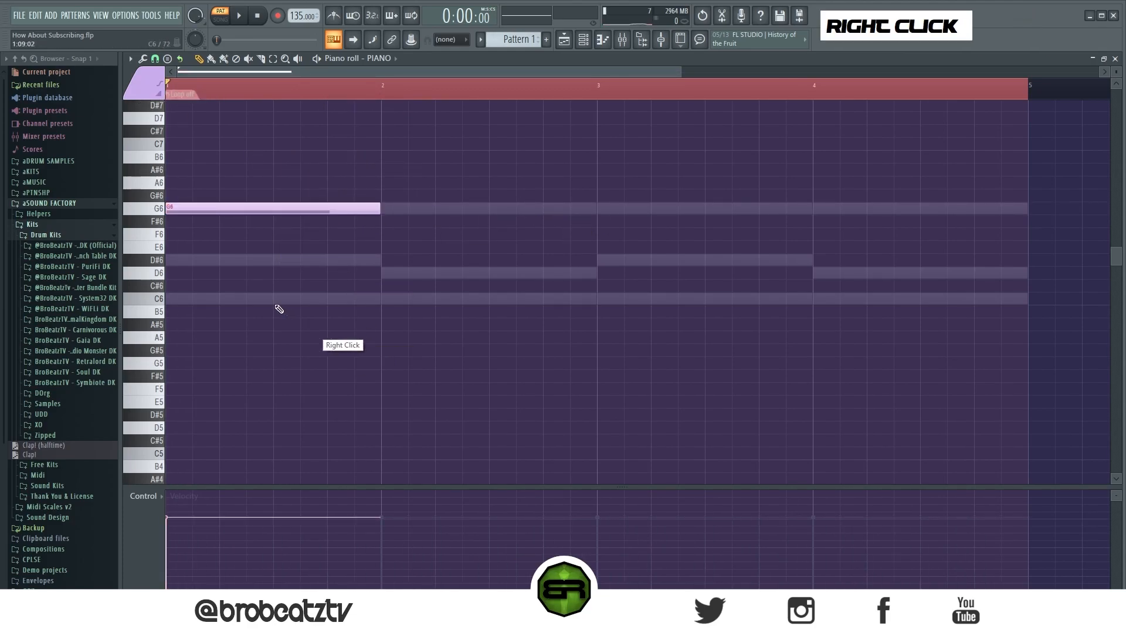
key("ctrl+down")
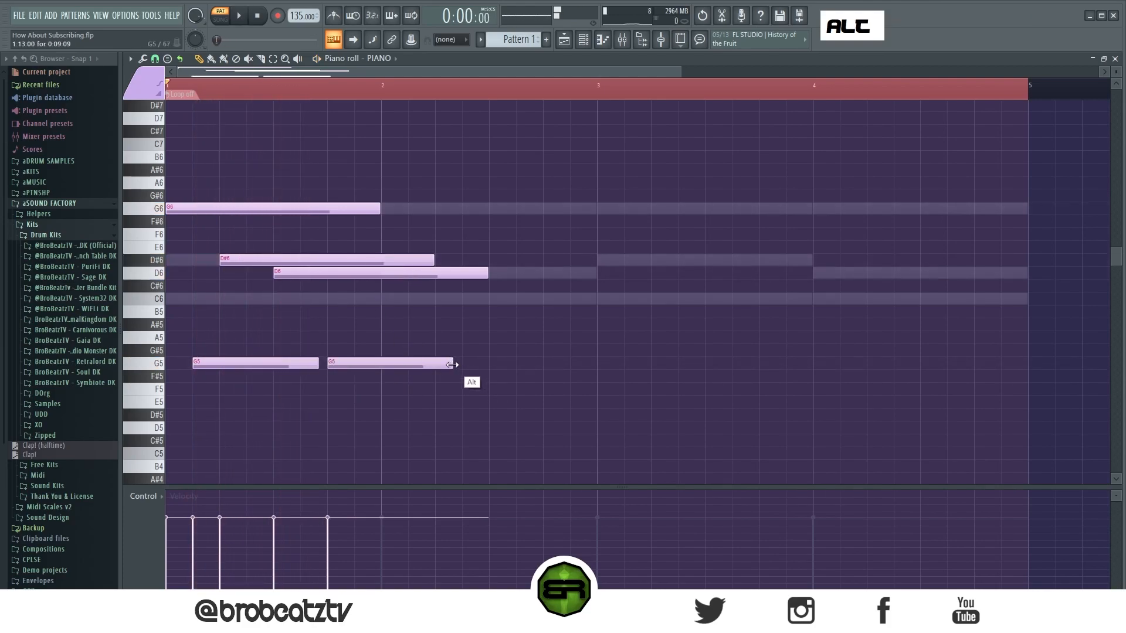
left_click(436, 273)
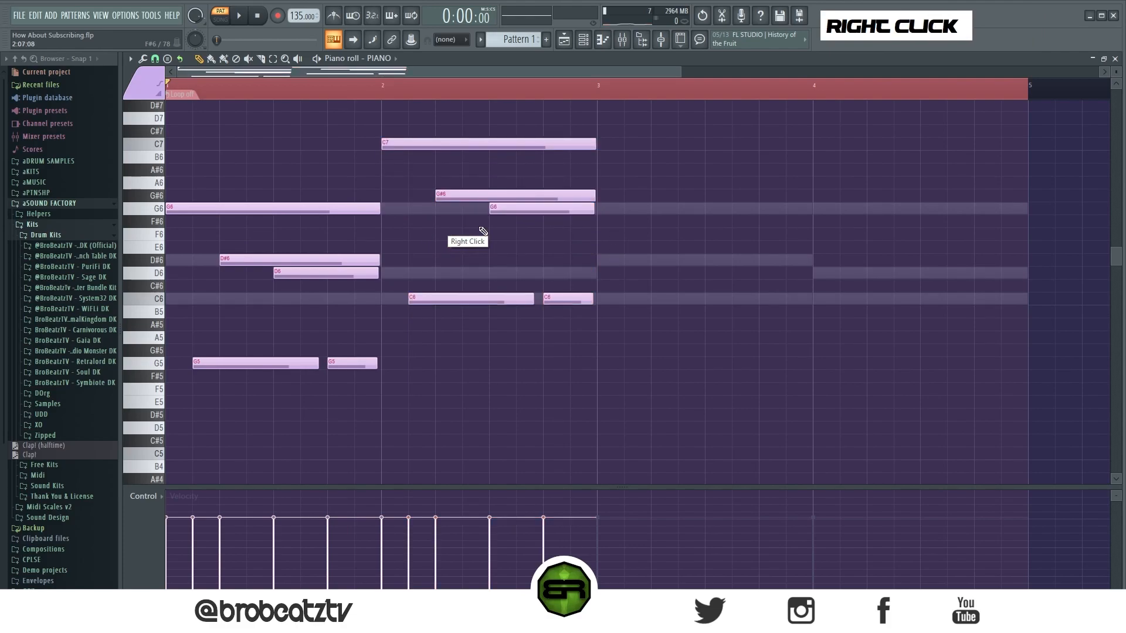
left_click(621, 170)
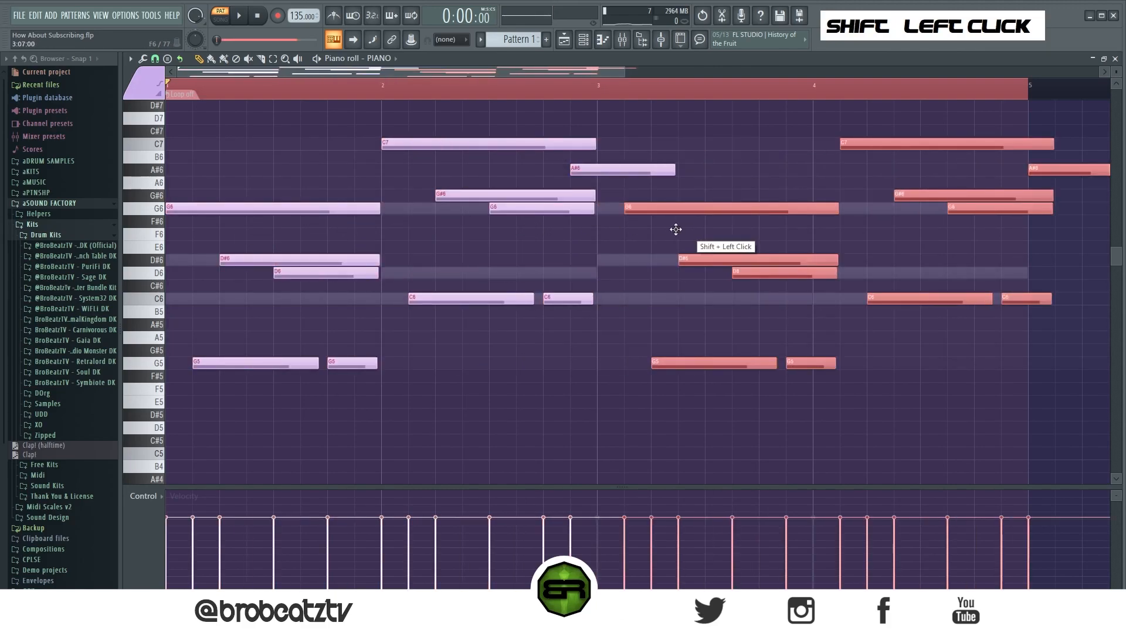
key("ctrl+a")
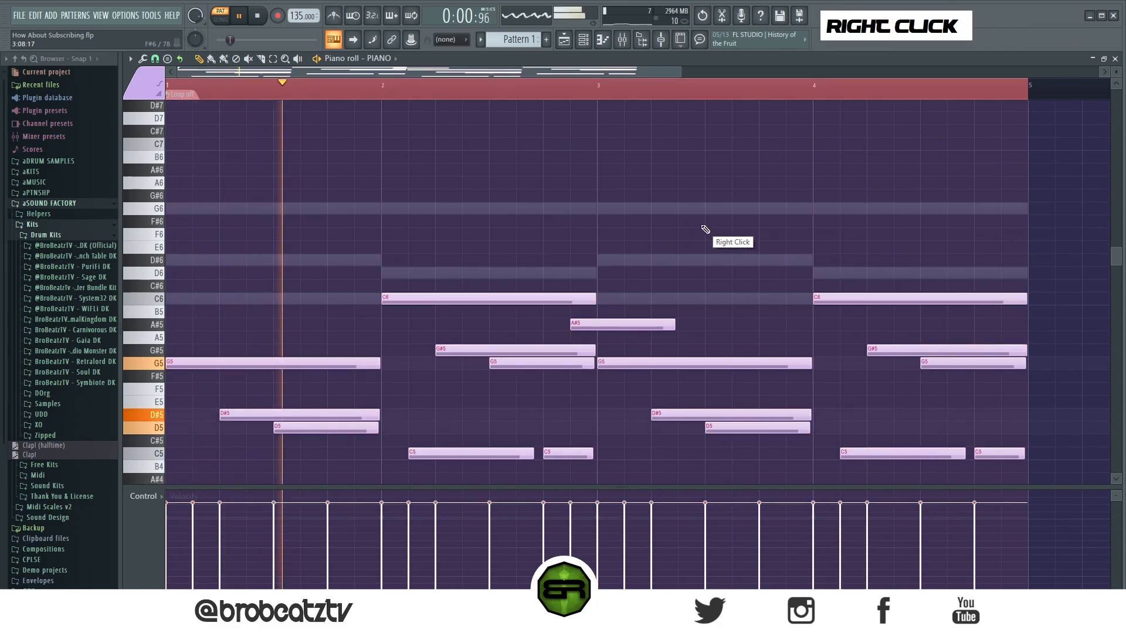
scroll("down", 3)
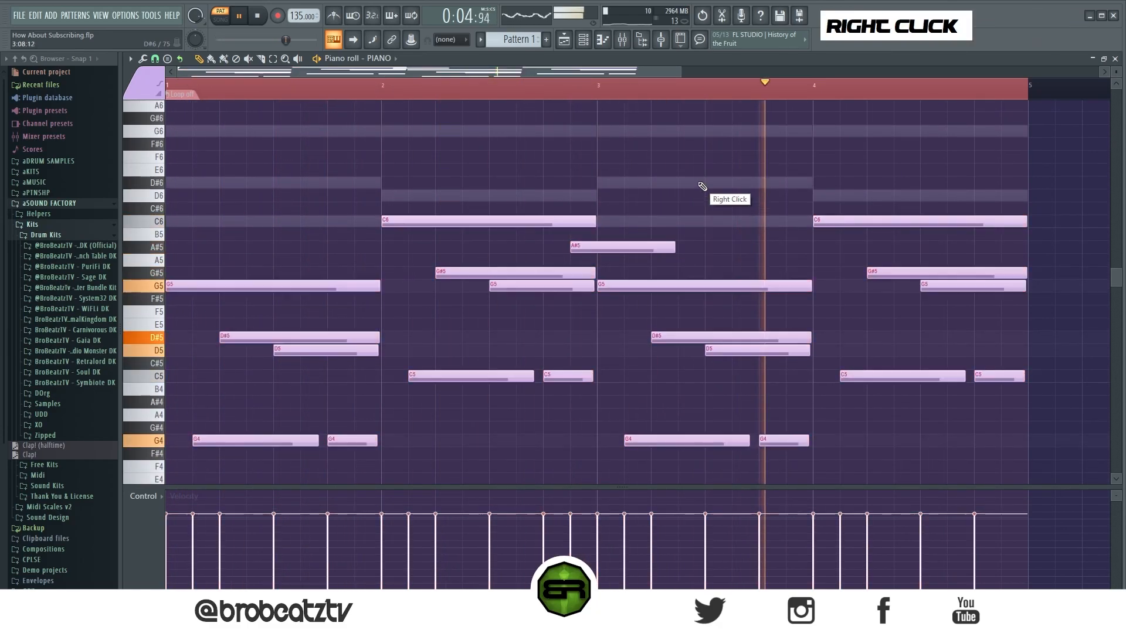
key("space")
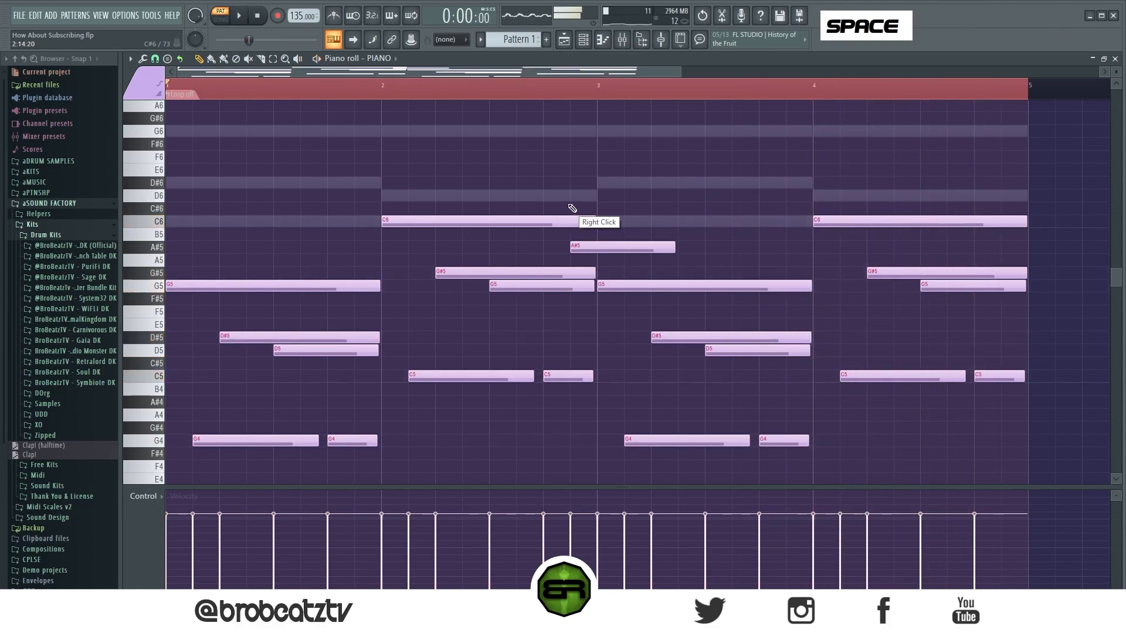
scroll("up", 3)
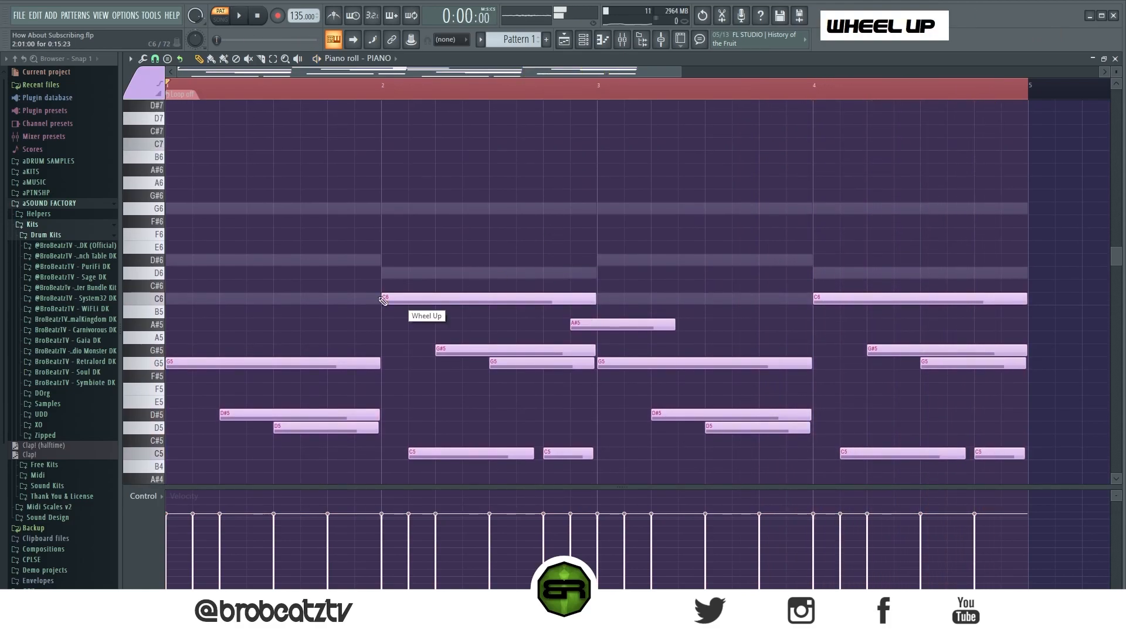
scroll("down", 3)
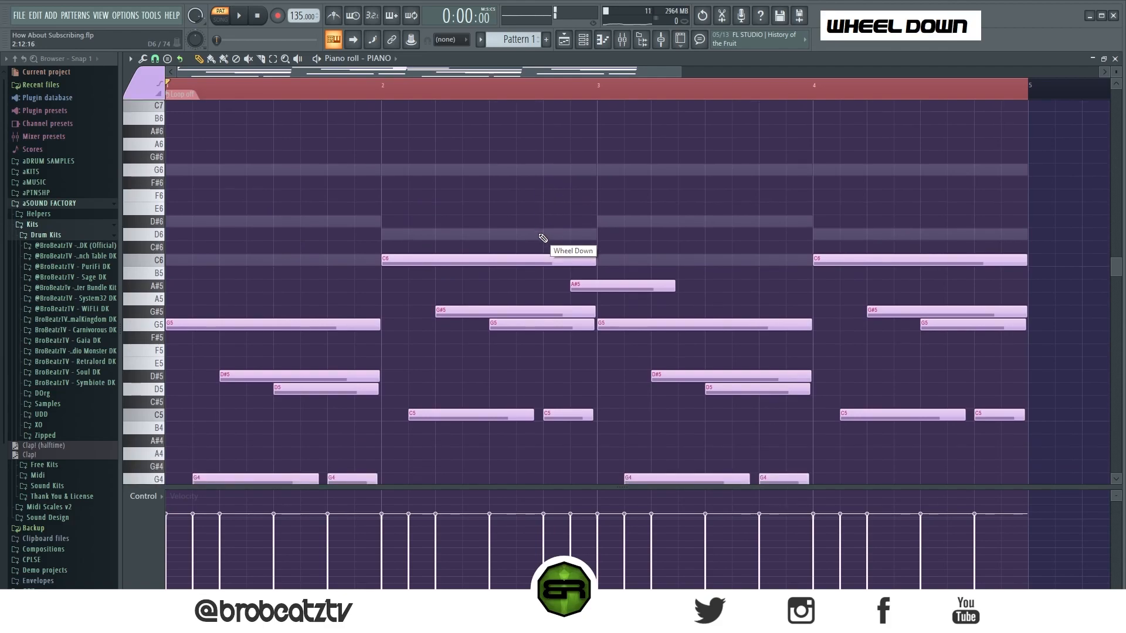
scroll("down", 3)
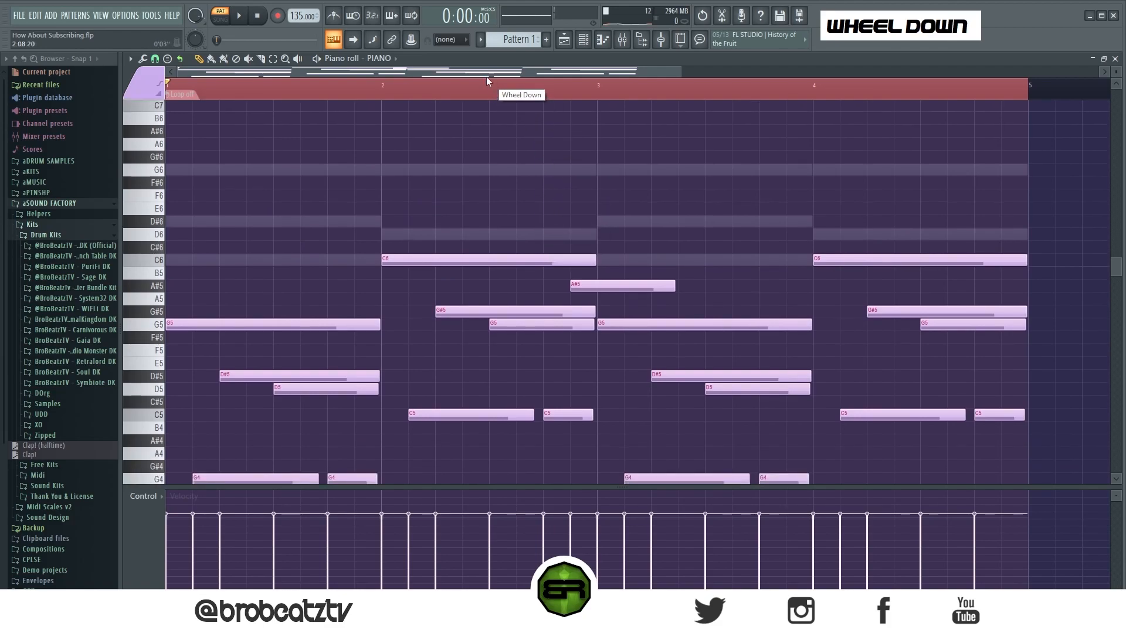
scroll("down", 3)
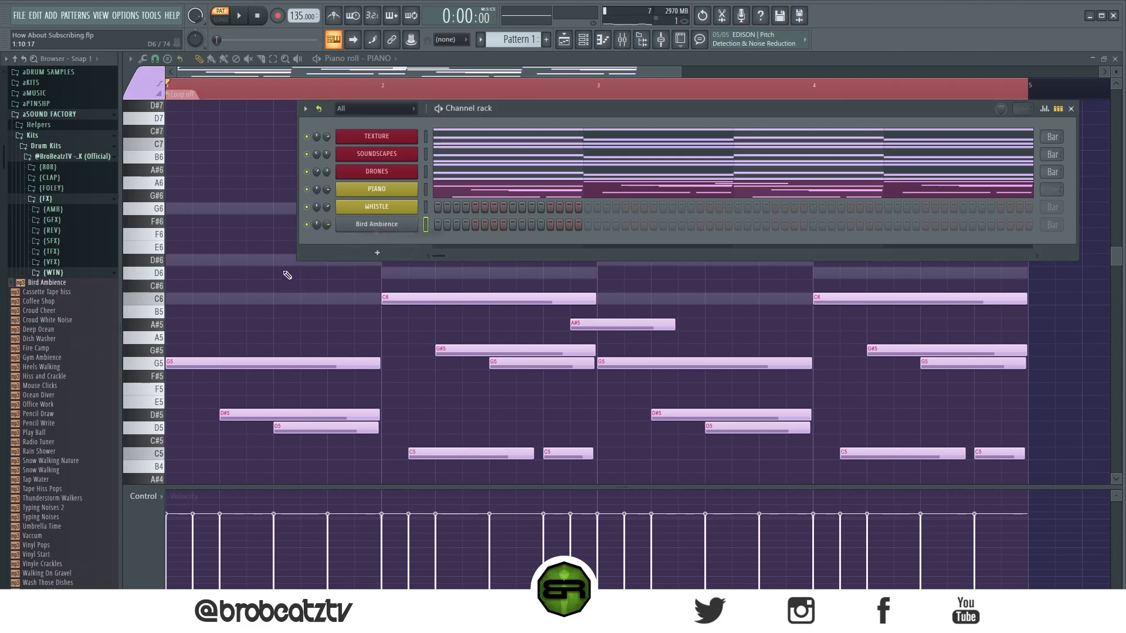
Inspect the Bird Ambience sampler's envelope and pitch settings.
left_click(377, 224)
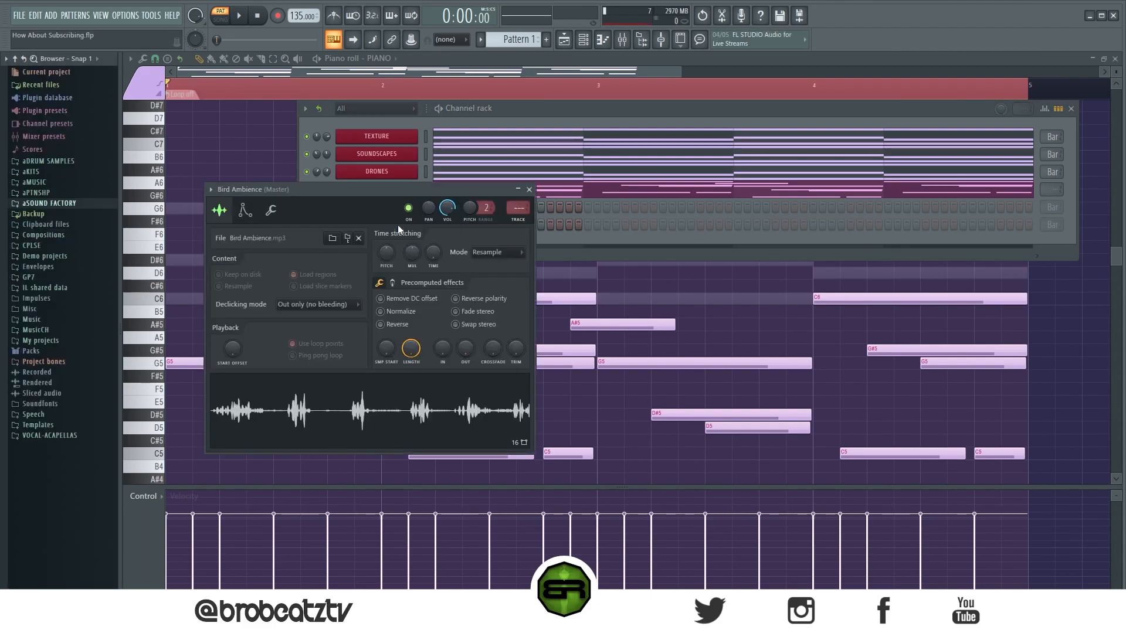
left_click(244, 210)
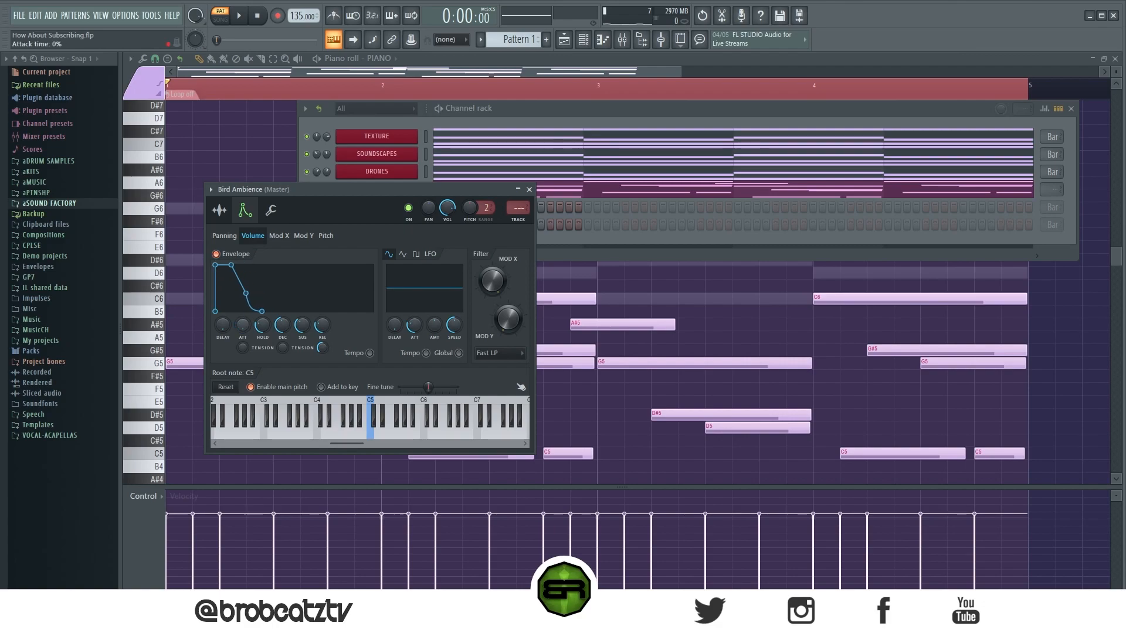
double_click(321, 327)
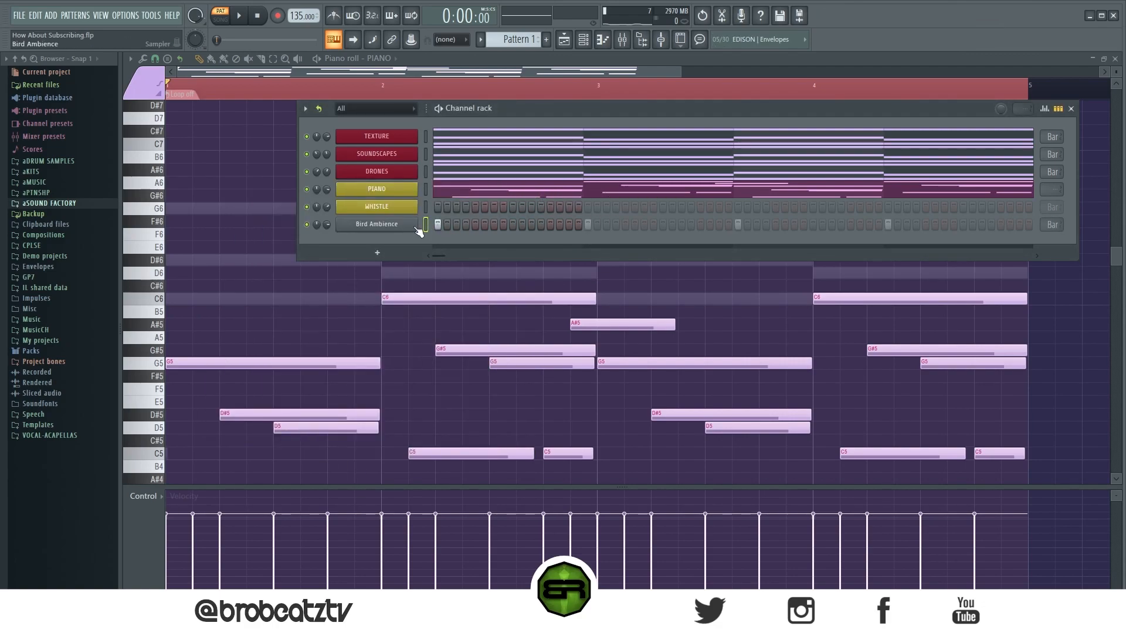
Play the pattern to hear the birds, then open the Whistle notes.
scroll("down", 3)
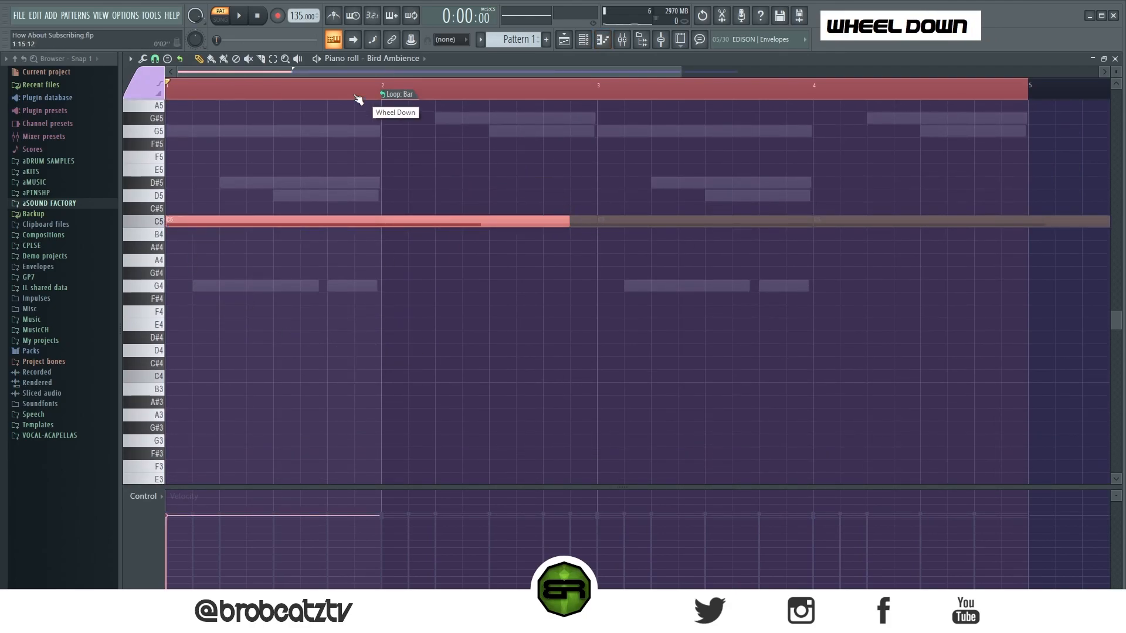
scroll("down", 3)
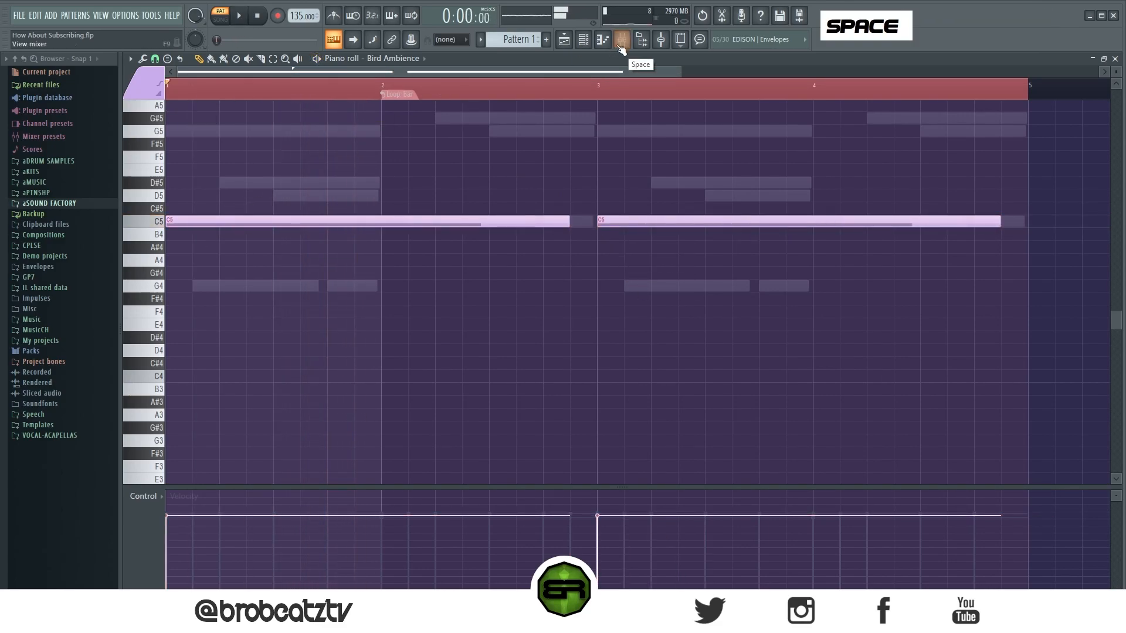
left_click(621, 39)
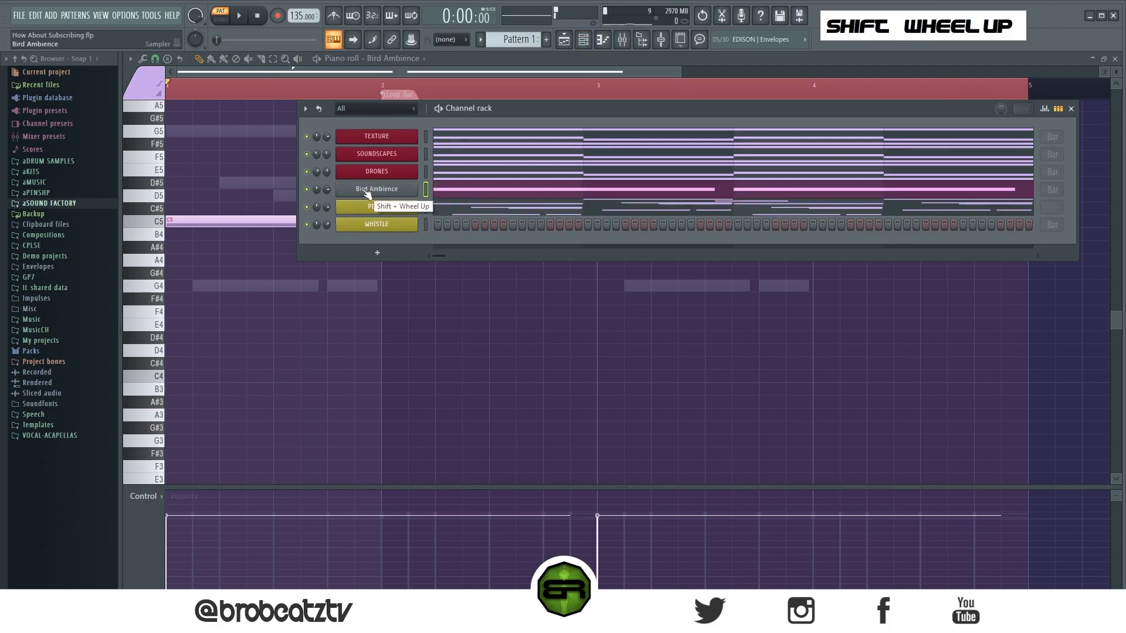
key("space")
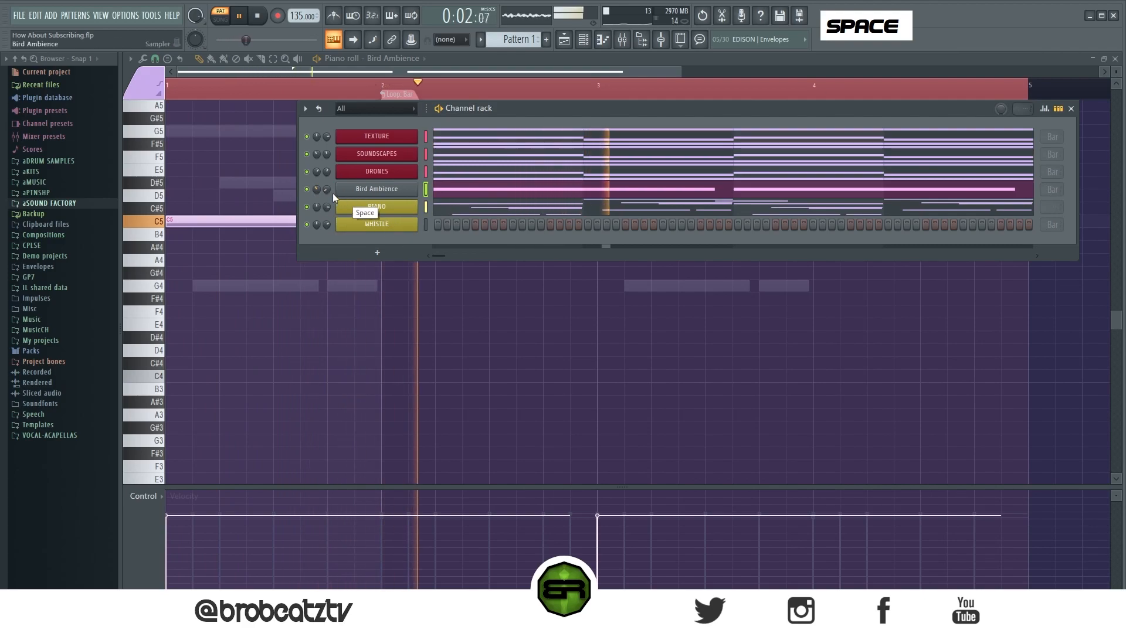
left_click(256, 15)
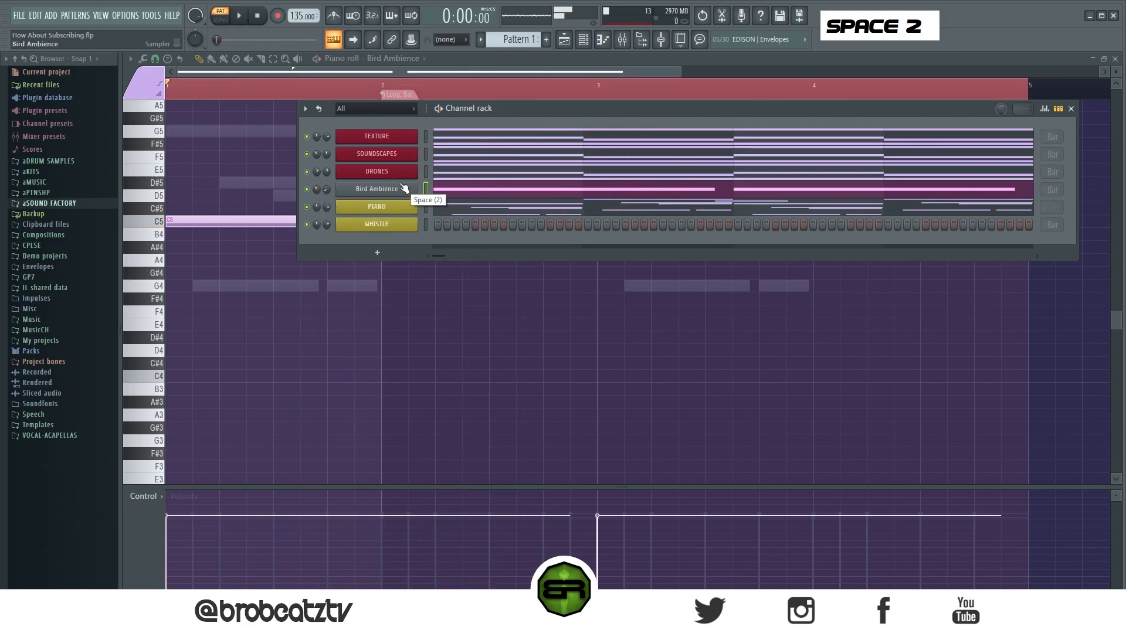
left_click(376, 224)
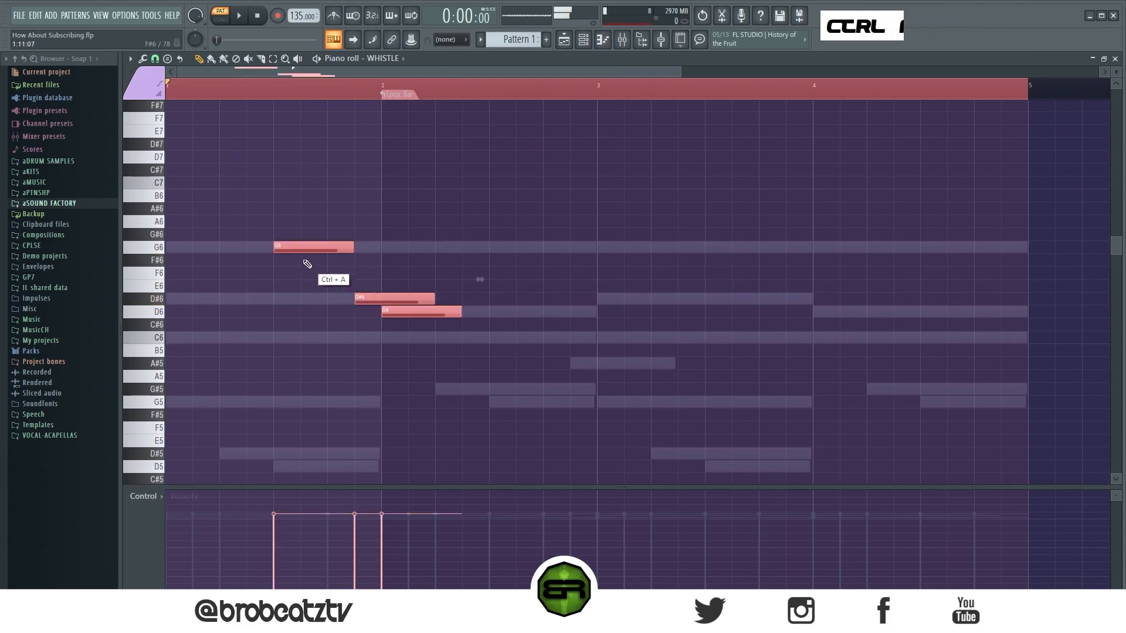
Copy the whistle phrase into bars 3–4 with its last two notes at D#7 and D7.
left_click_drag(312, 246, 743, 246)
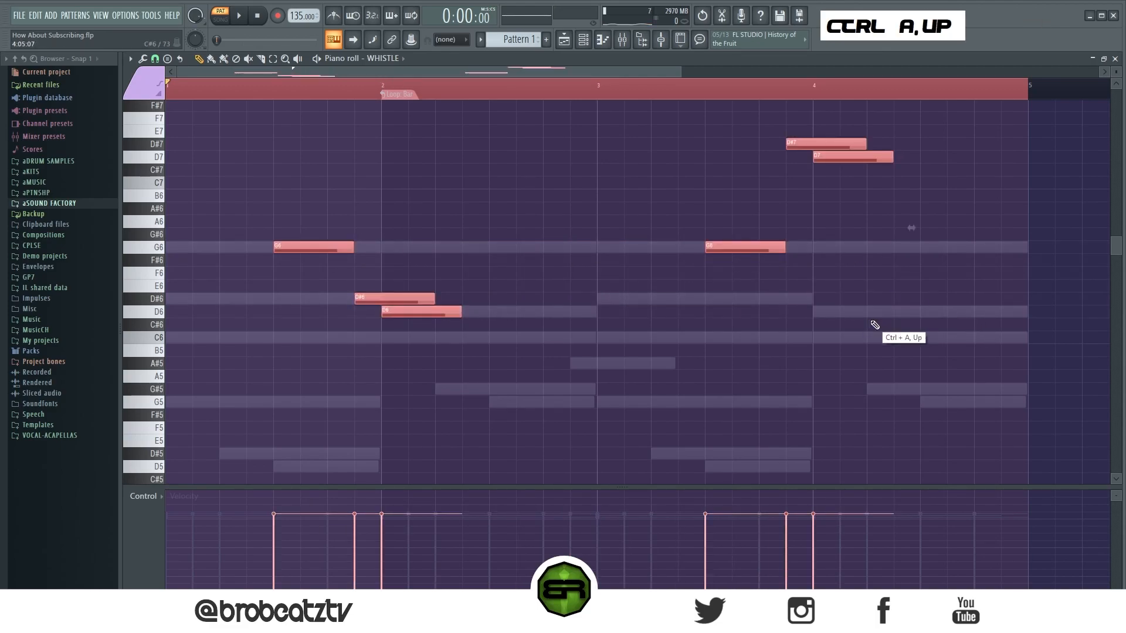
key("space")
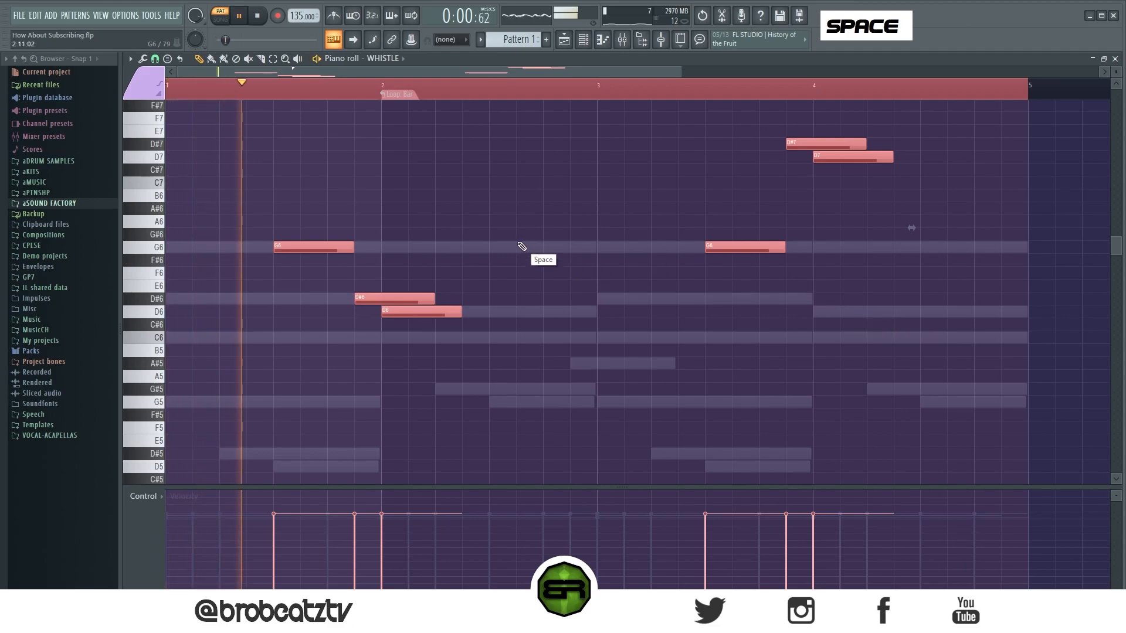
right_click(543, 310)
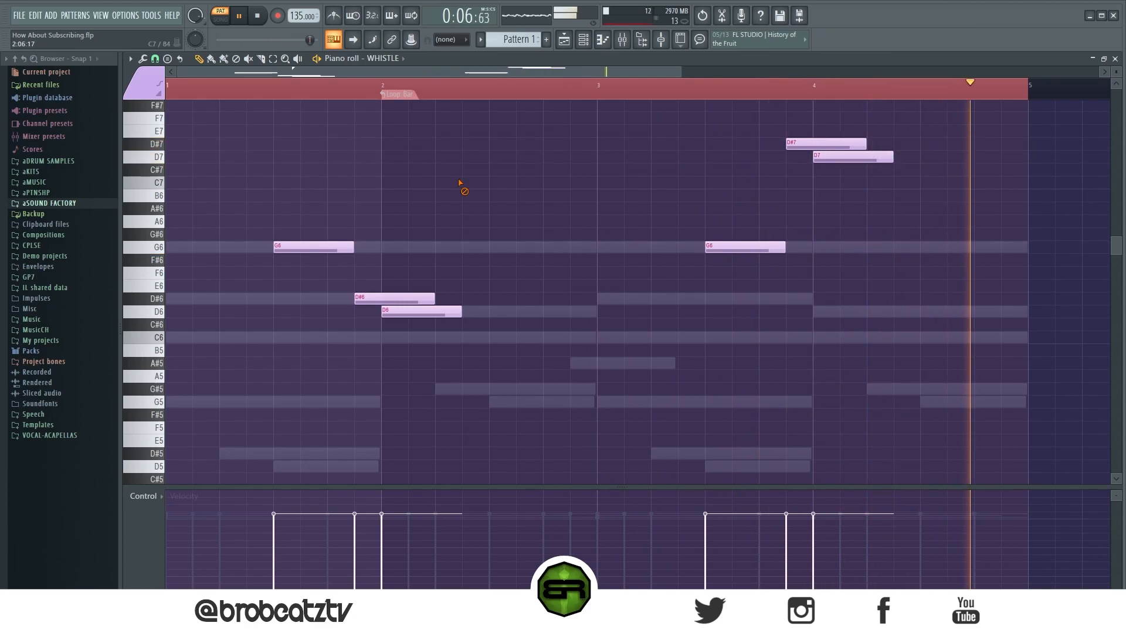
right_click(564, 39)
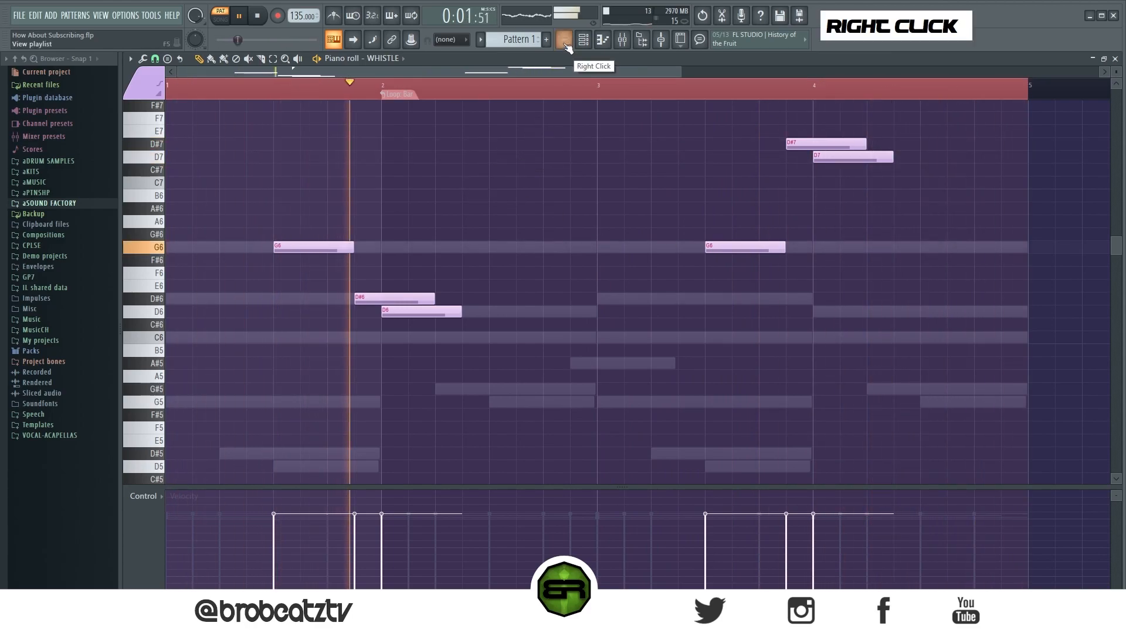
left_click(564, 39)
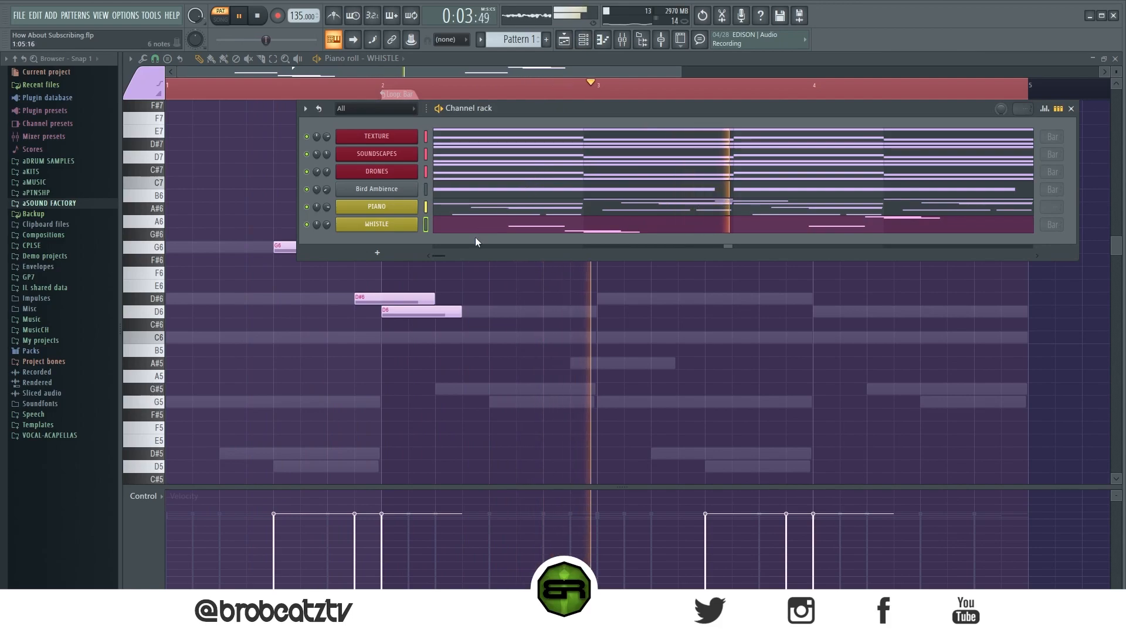
Add long low C and F bass notes beneath the piano melody.
scroll("down", 3)
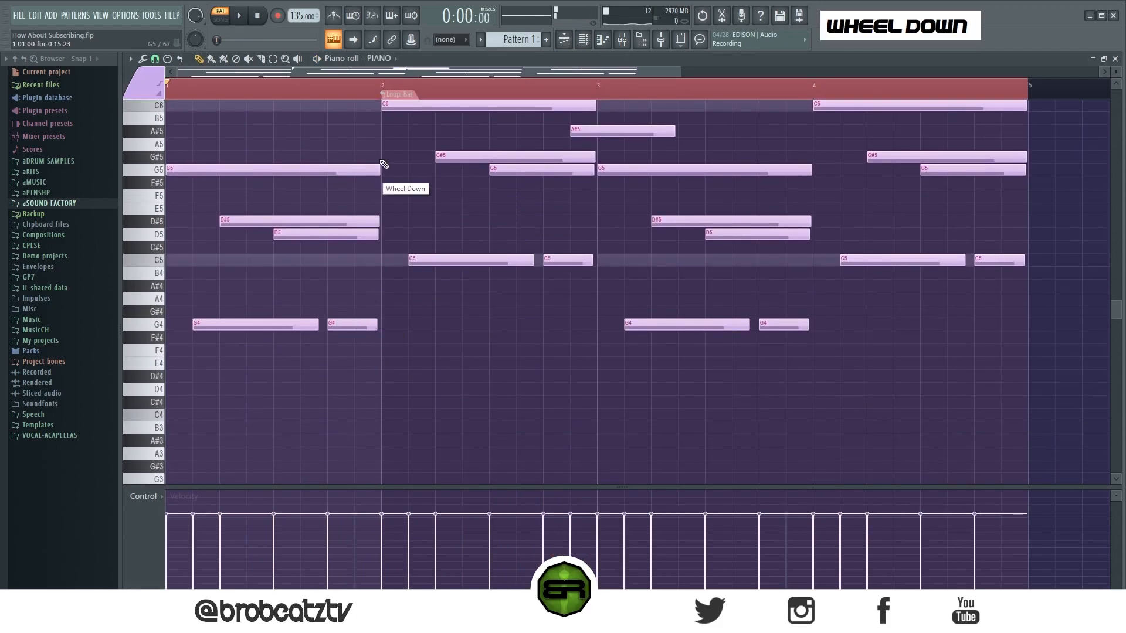
scroll("down", 3)
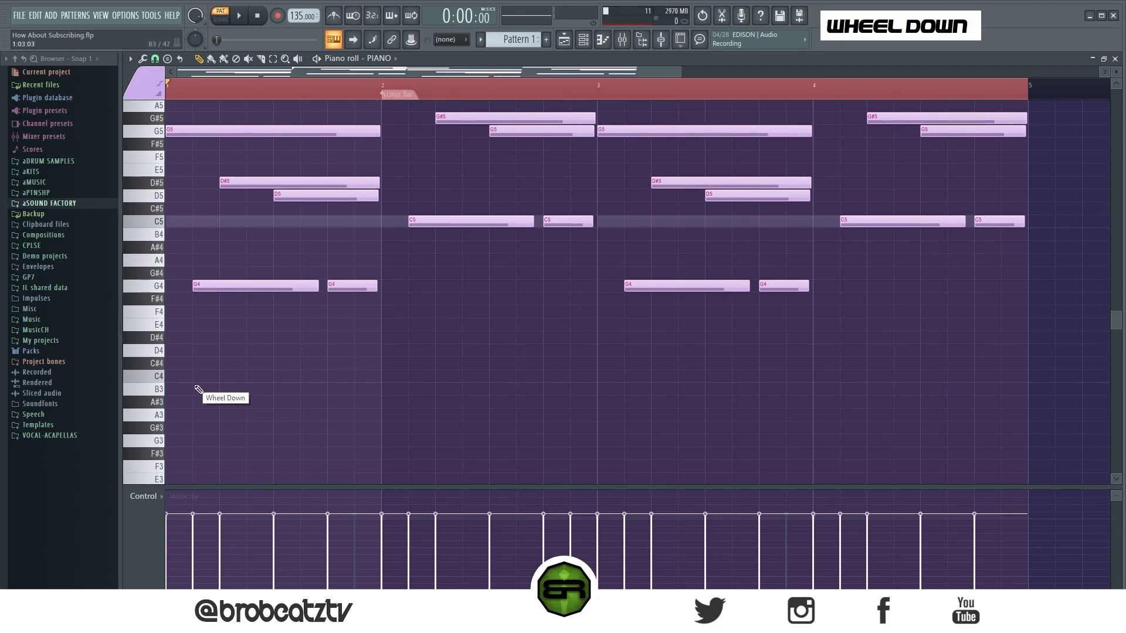
scroll("down", 3)
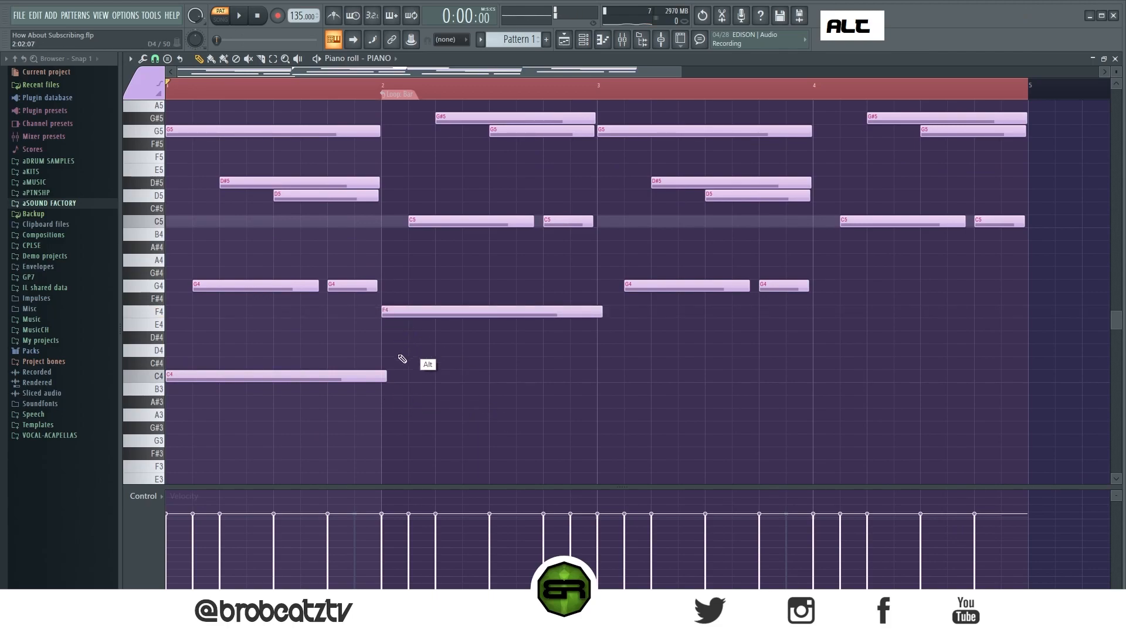
left_click(275, 375)
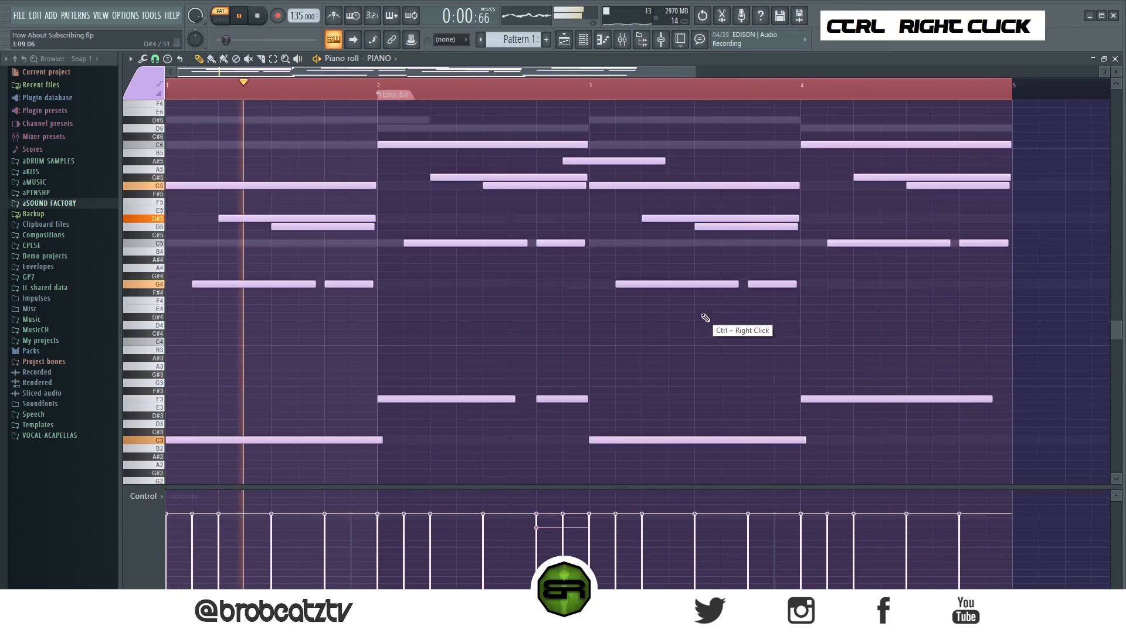
scroll("down", 3)
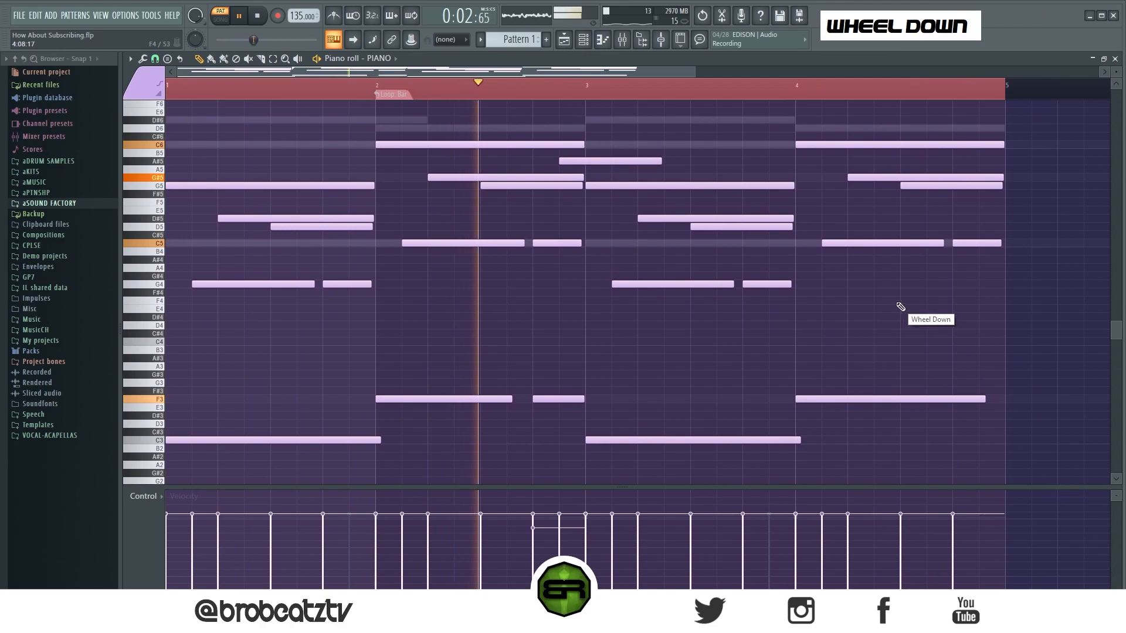
Stop playback and bring up the channel rack over the playlist.
key("space")
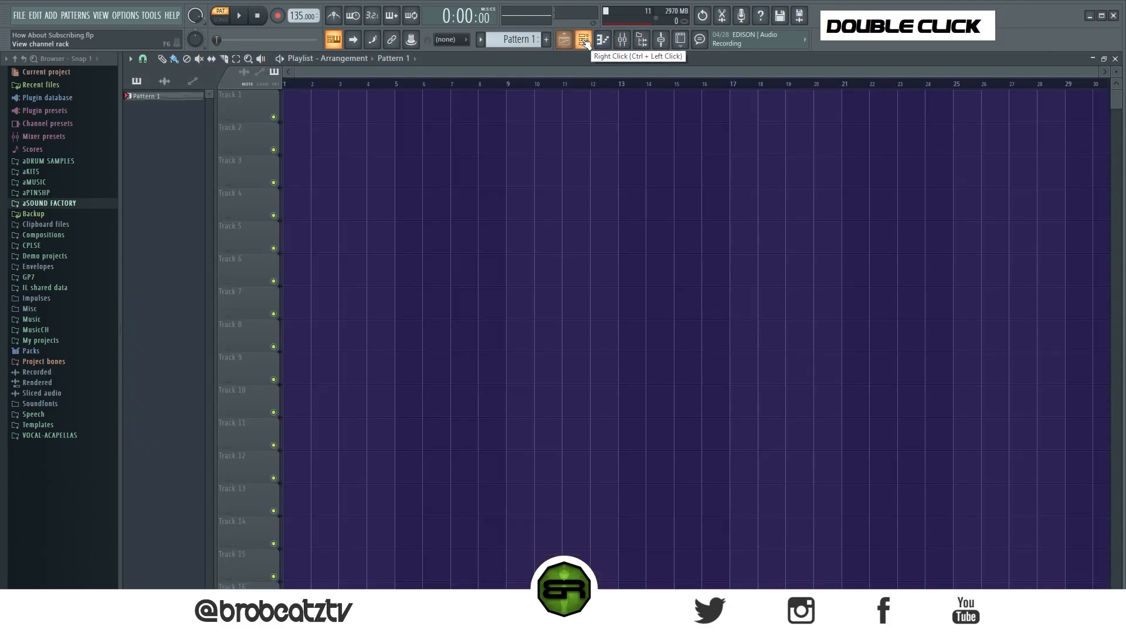
left_click(564, 39)
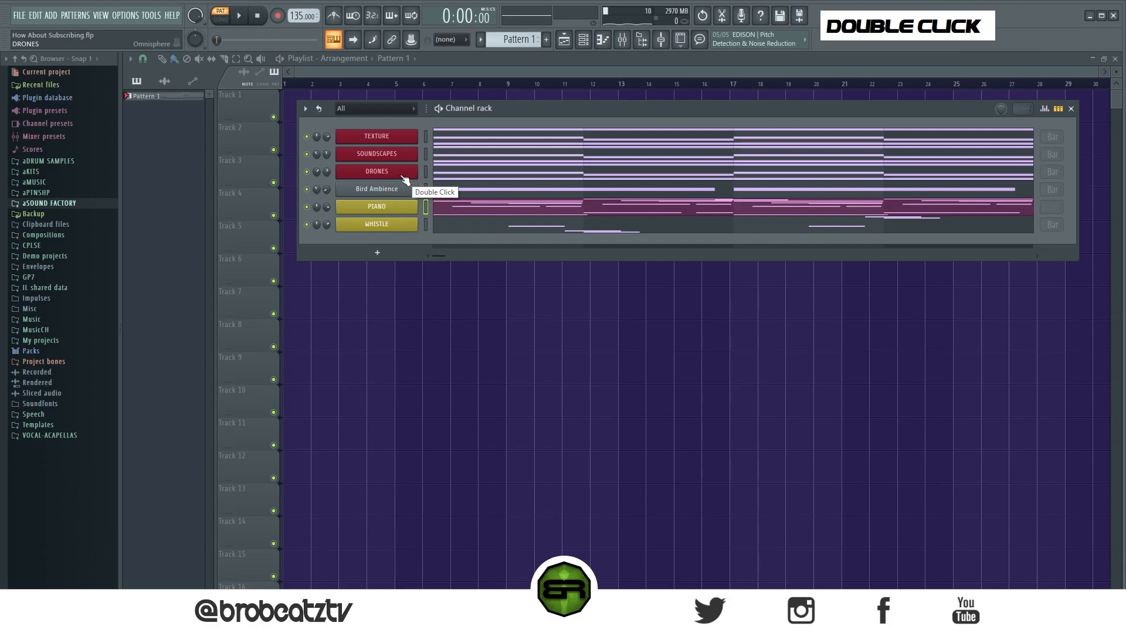
double_click(377, 188)
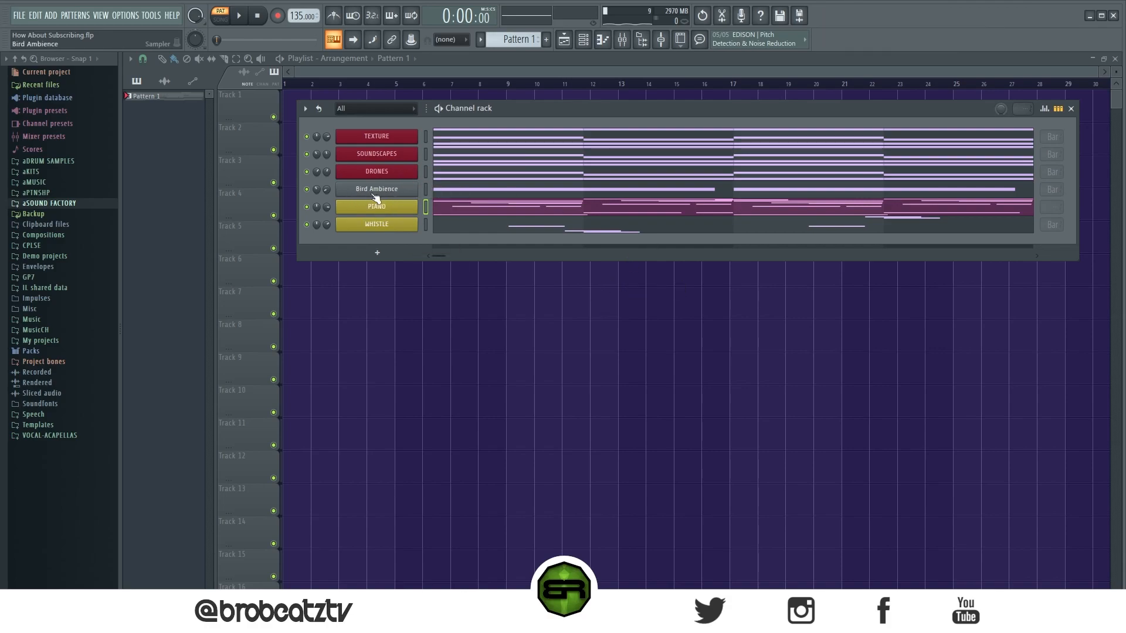